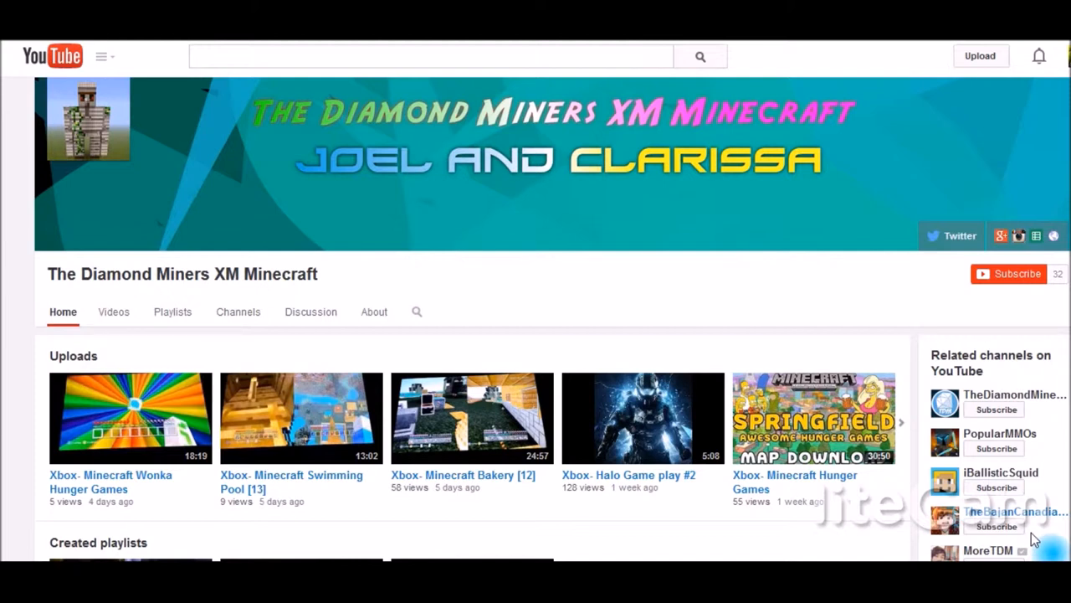
pyautogui.moveTo(647, 352)
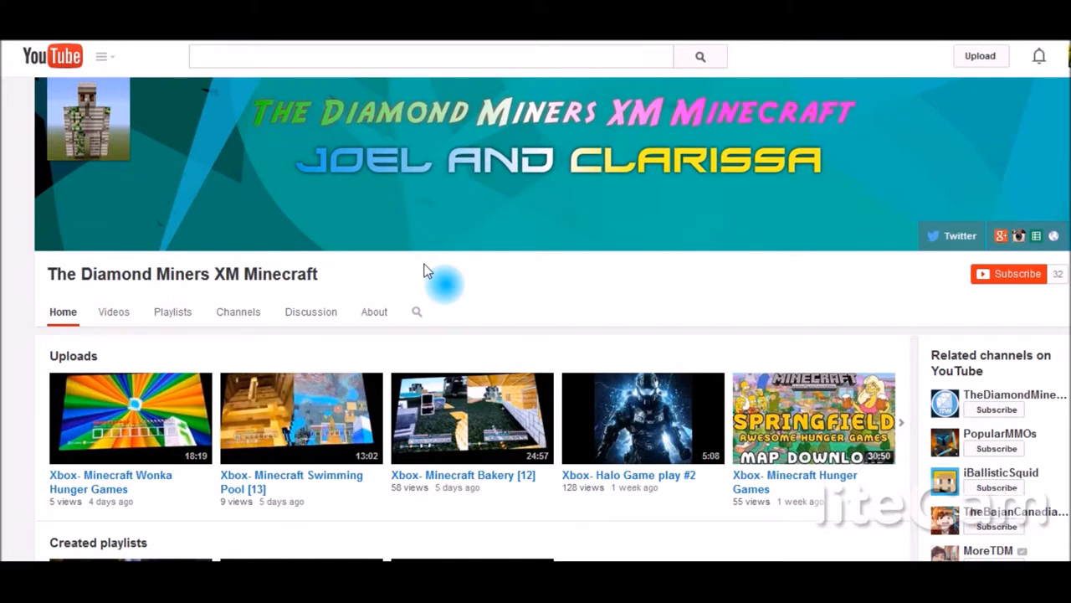
pyautogui.moveTo(330, 228)
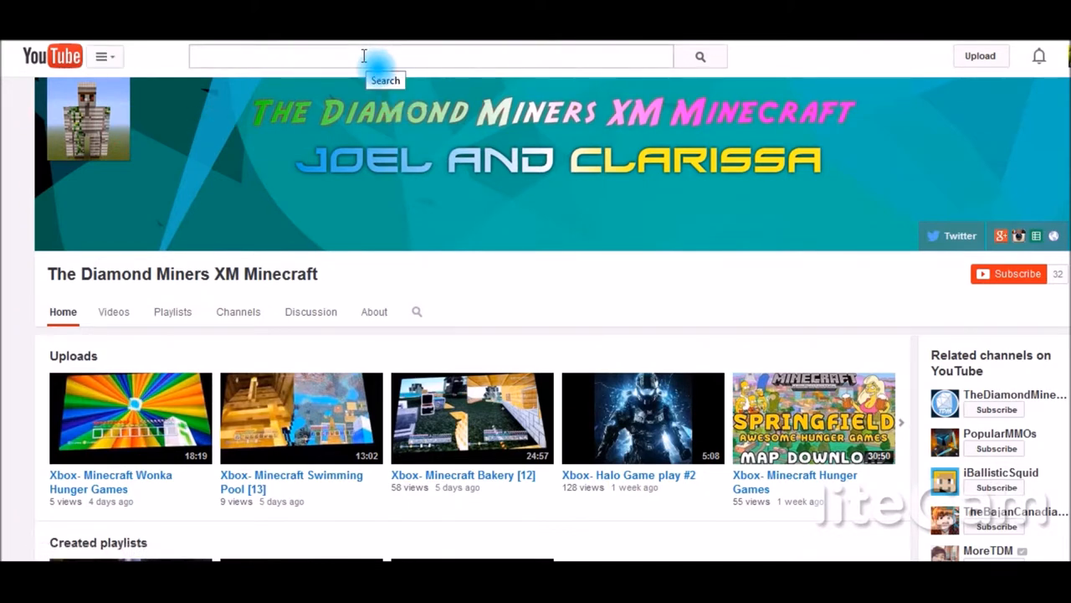
pyautogui.moveTo(389, 92)
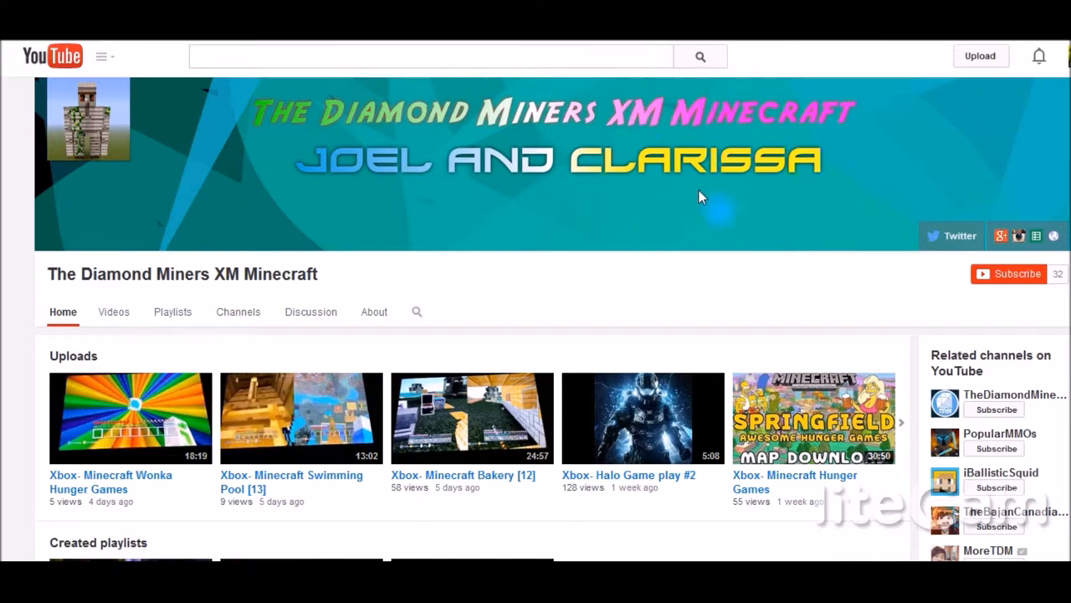
pyautogui.moveTo(88, 138)
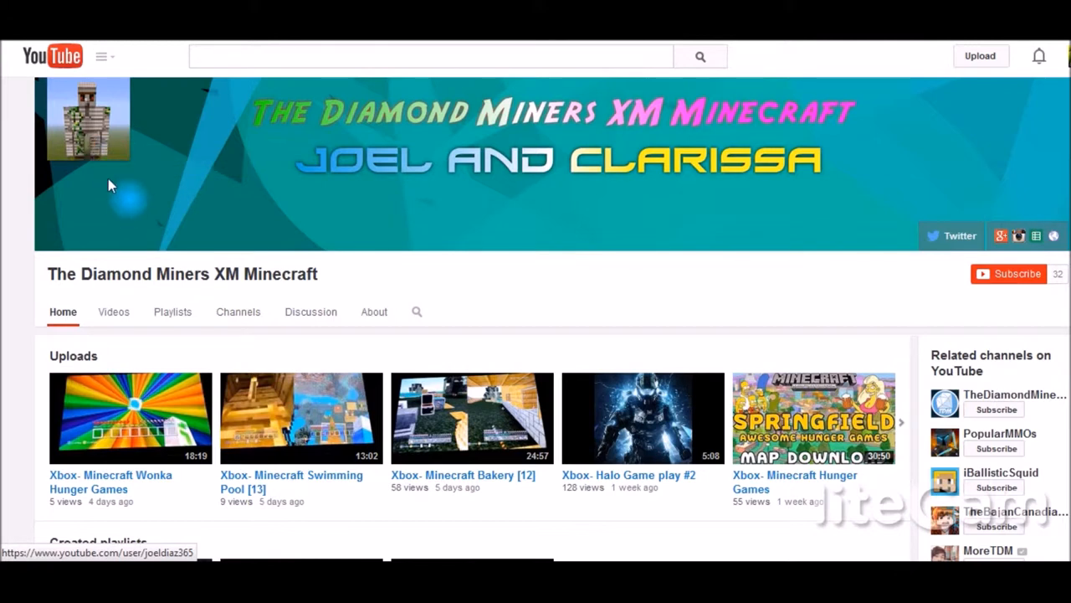
pyautogui.moveTo(154, 201)
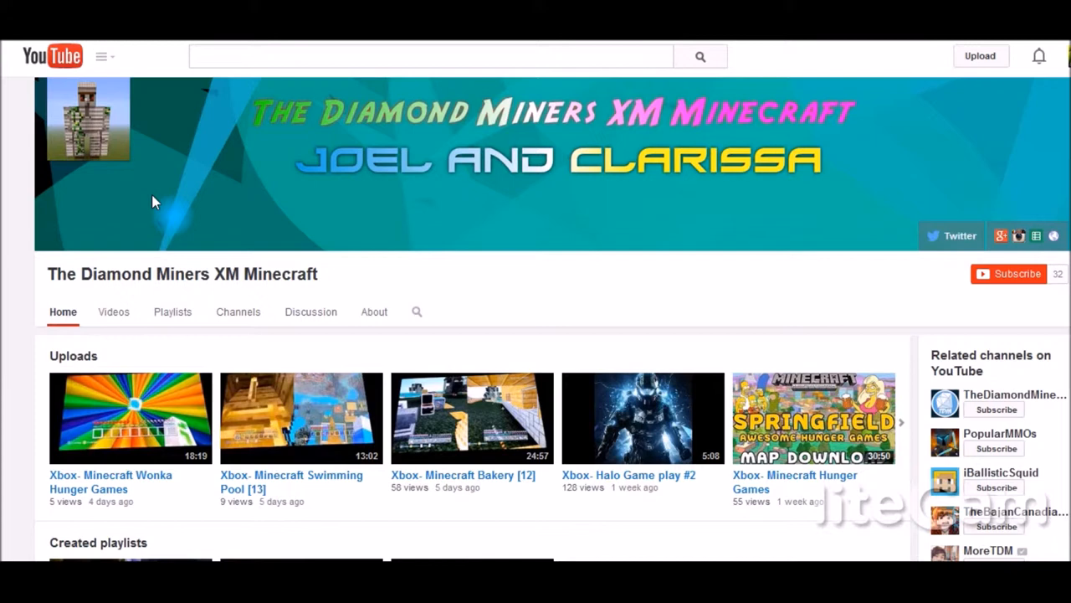
pyautogui.moveTo(162, 199)
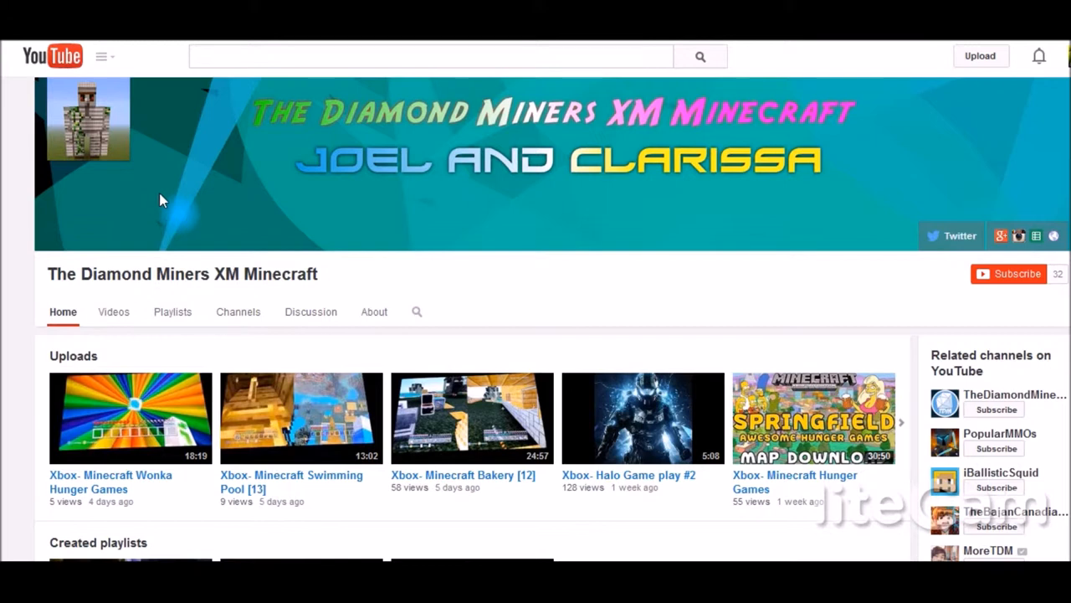
pyautogui.moveTo(237, 183)
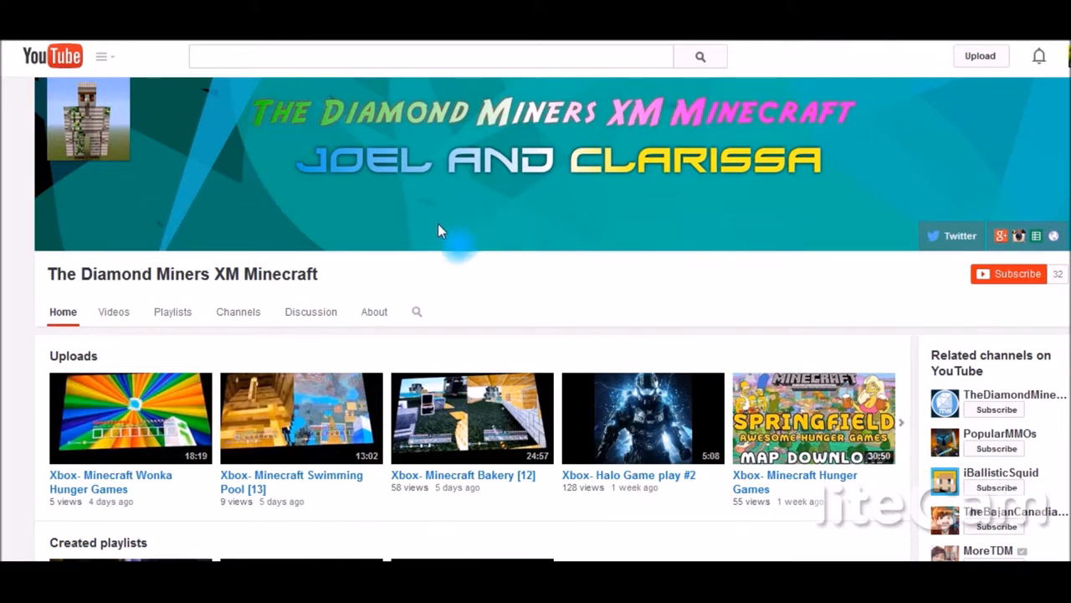
pyautogui.moveTo(903, 141)
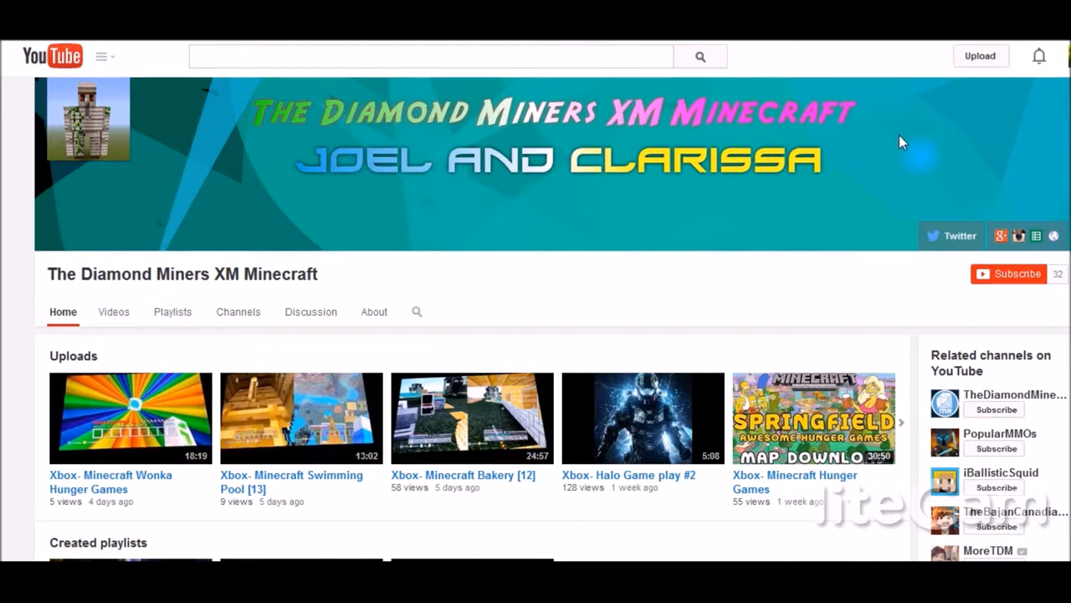
pyautogui.moveTo(526, 113)
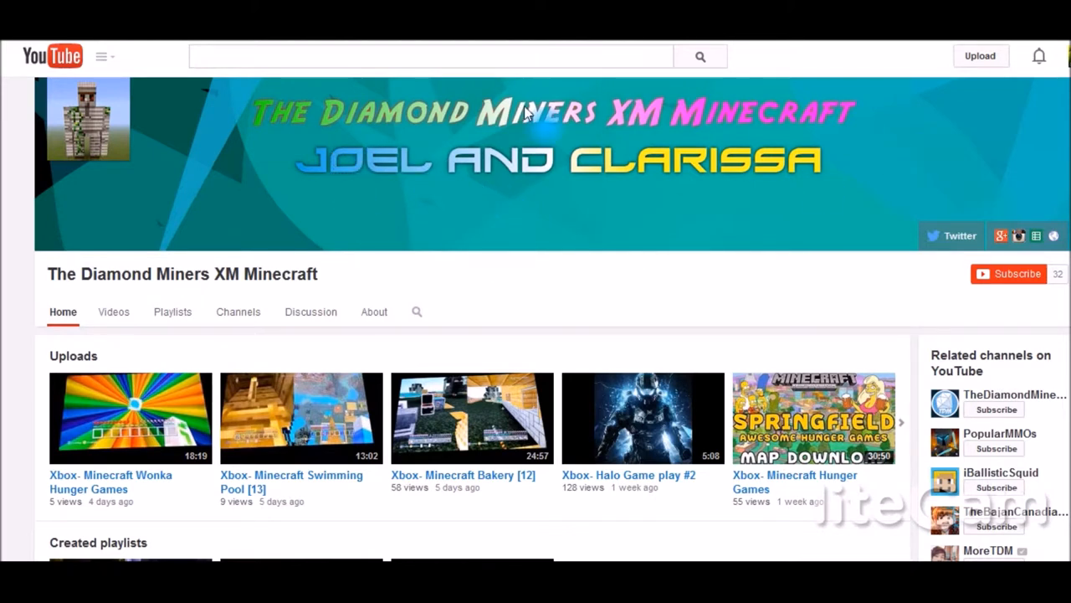
pyautogui.moveTo(316, 116)
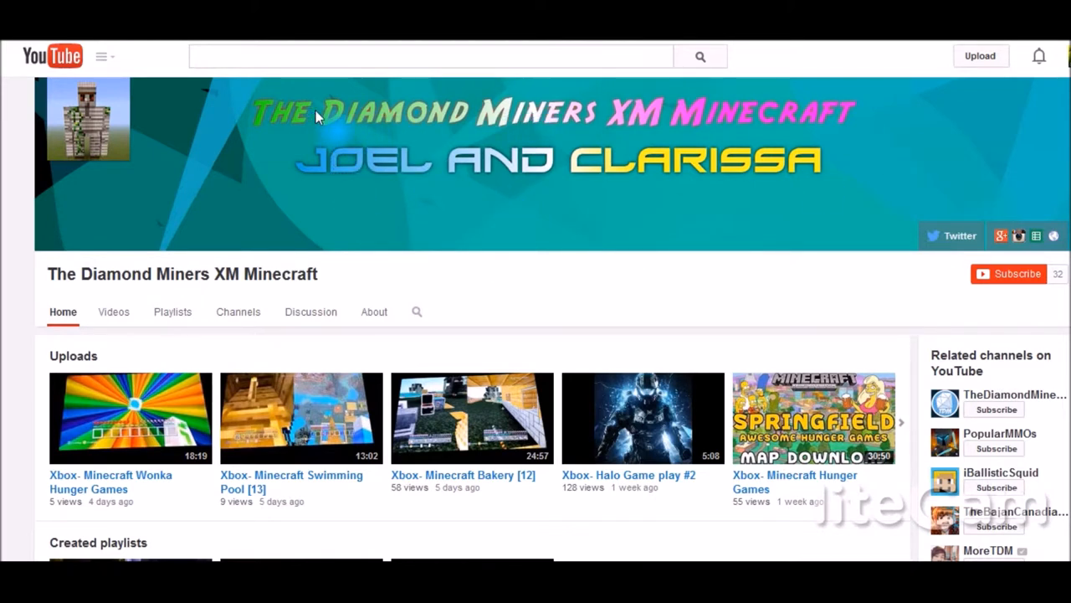
pyautogui.moveTo(538, 180)
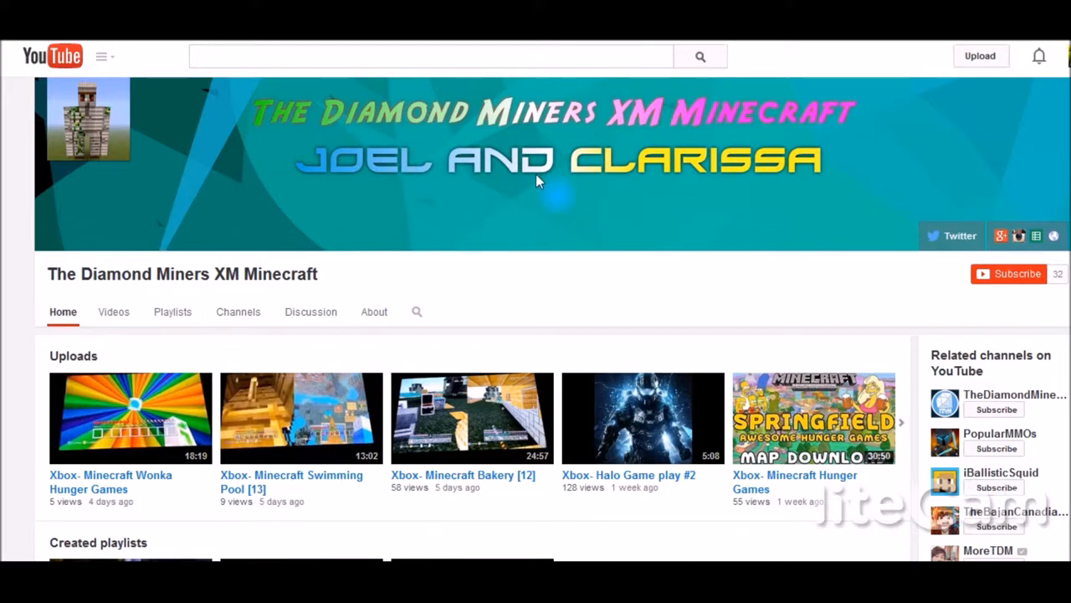
pyautogui.moveTo(628, 191)
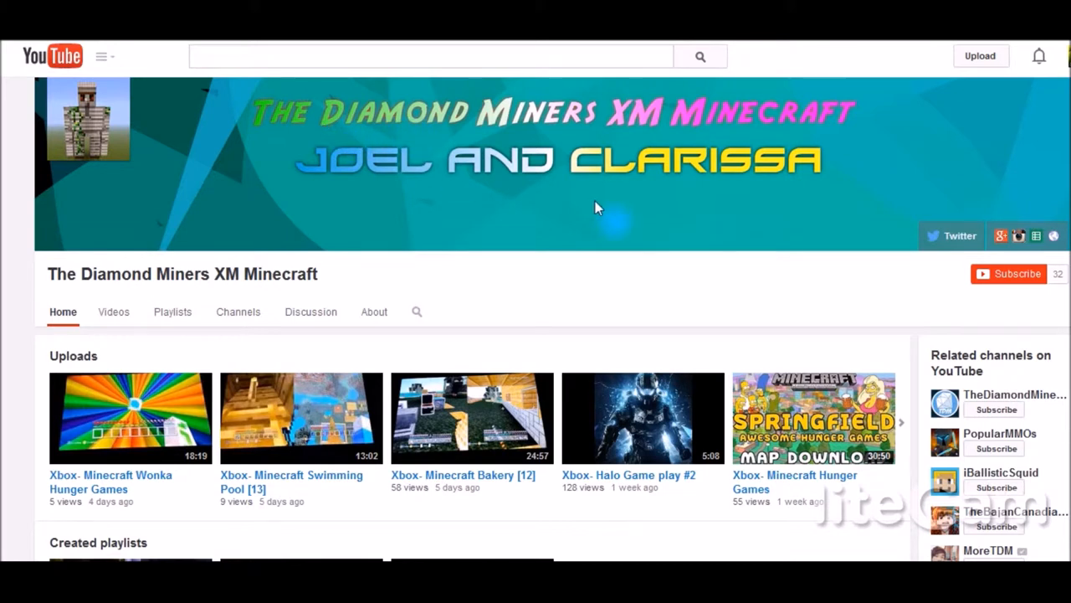
pyautogui.moveTo(724, 261)
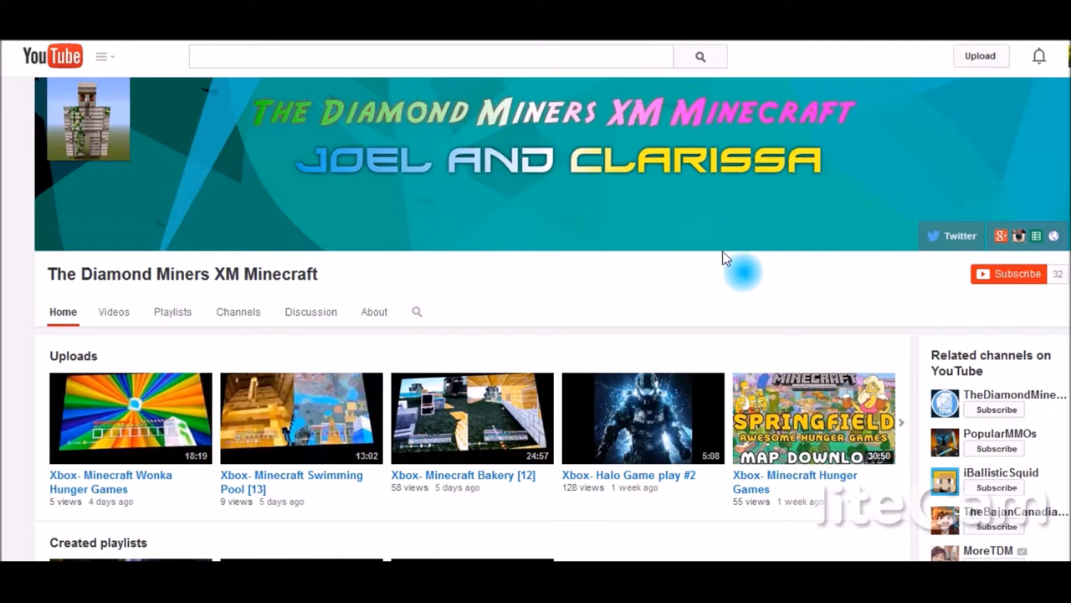
pyautogui.moveTo(735, 251)
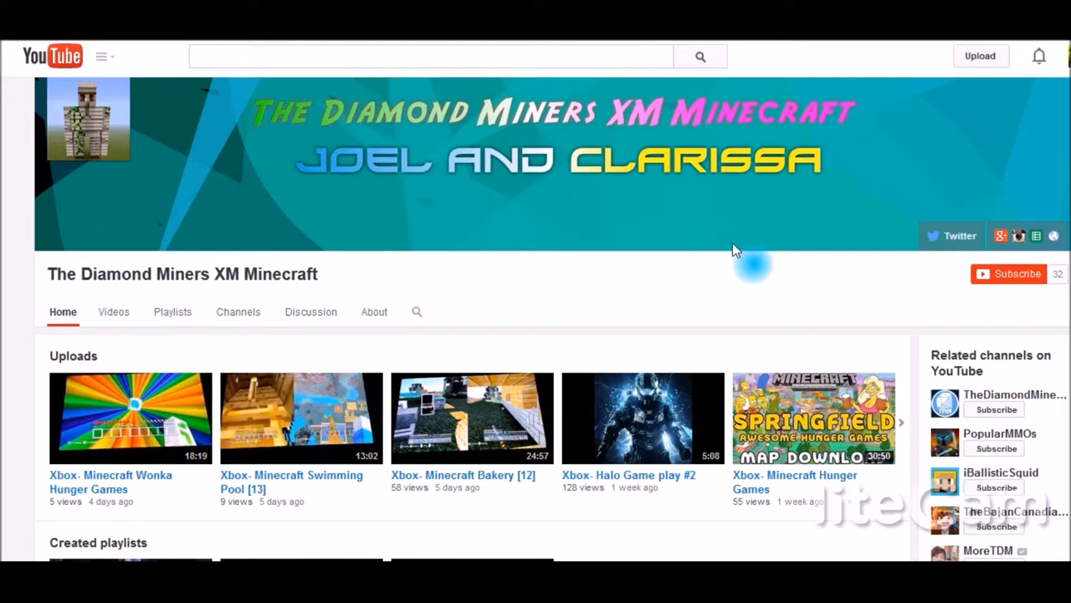
pyautogui.moveTo(477, 155)
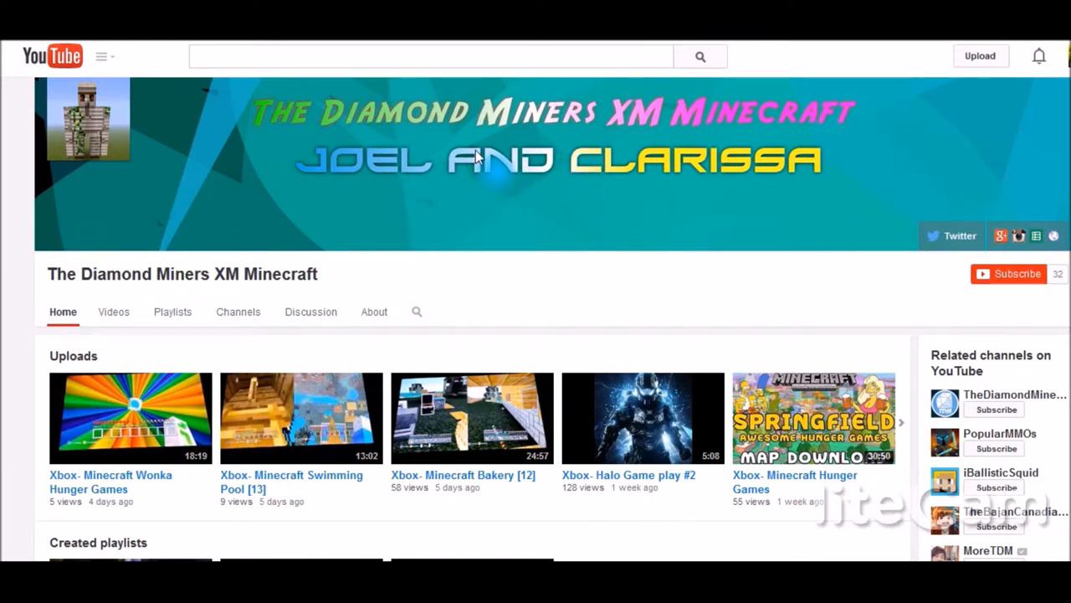
pyautogui.moveTo(473, 161)
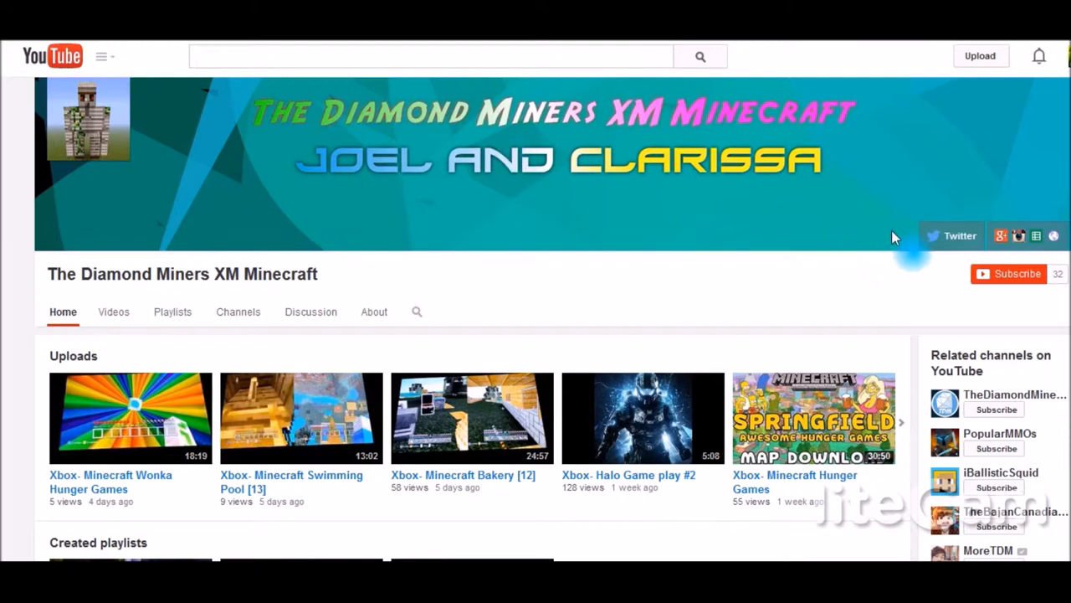
pyautogui.moveTo(829, 231)
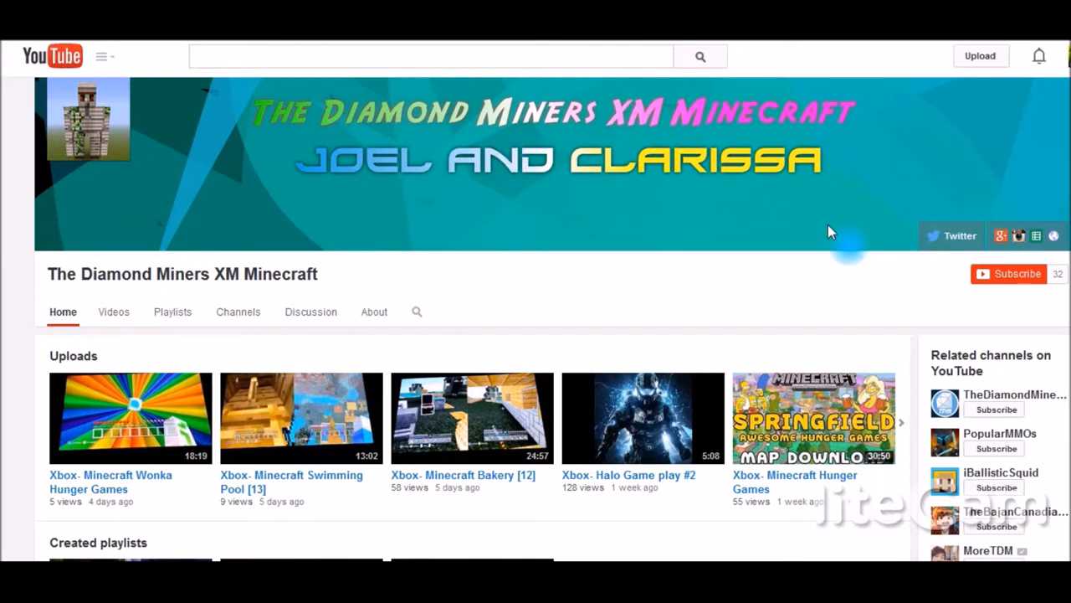
pyautogui.moveTo(473, 247)
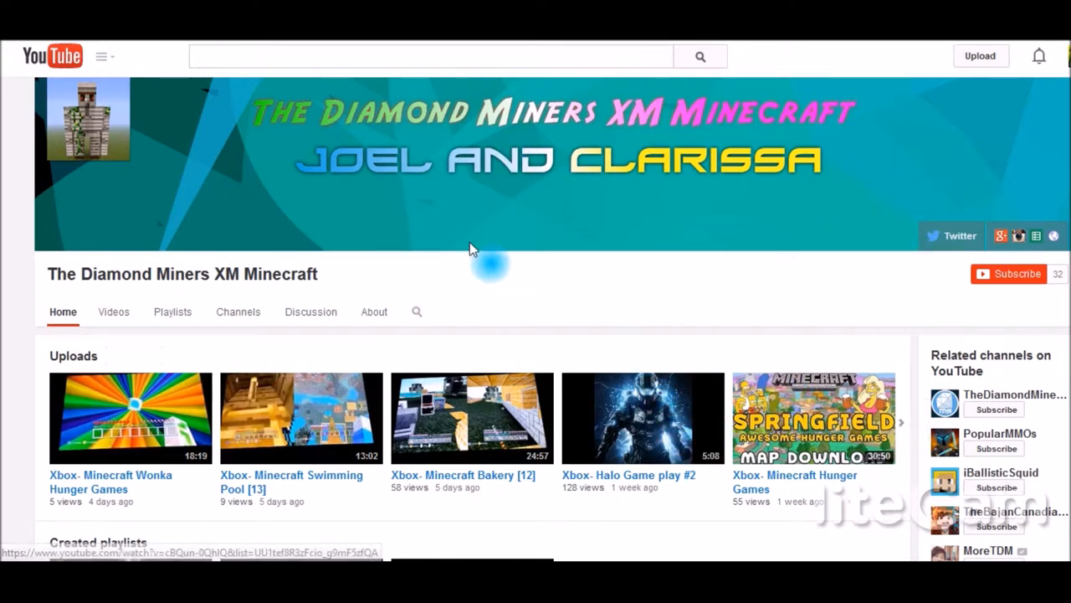
pyautogui.moveTo(480, 241)
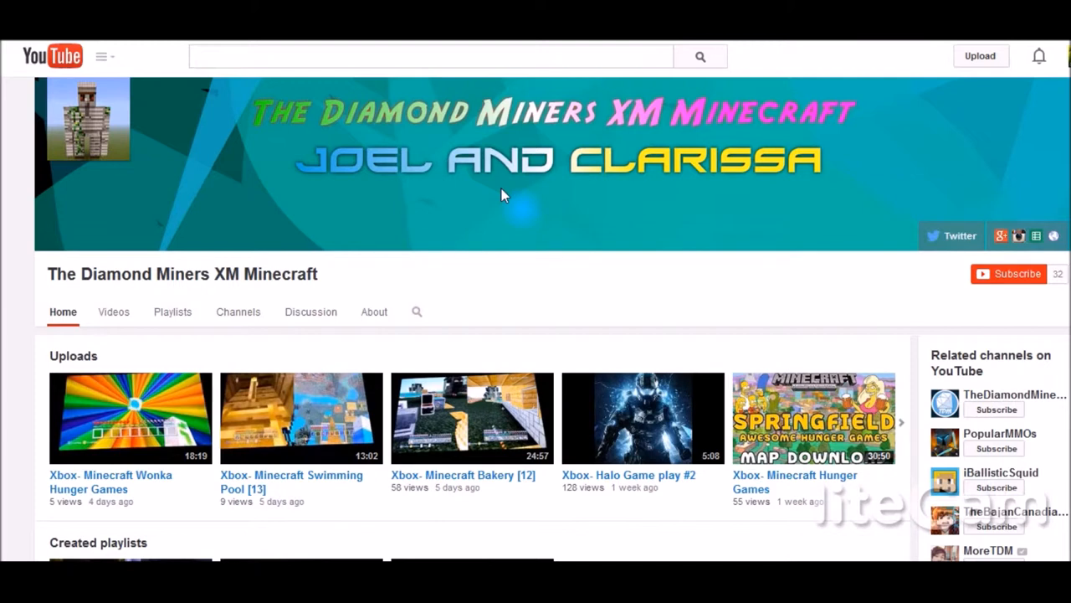
pyautogui.moveTo(855, 232)
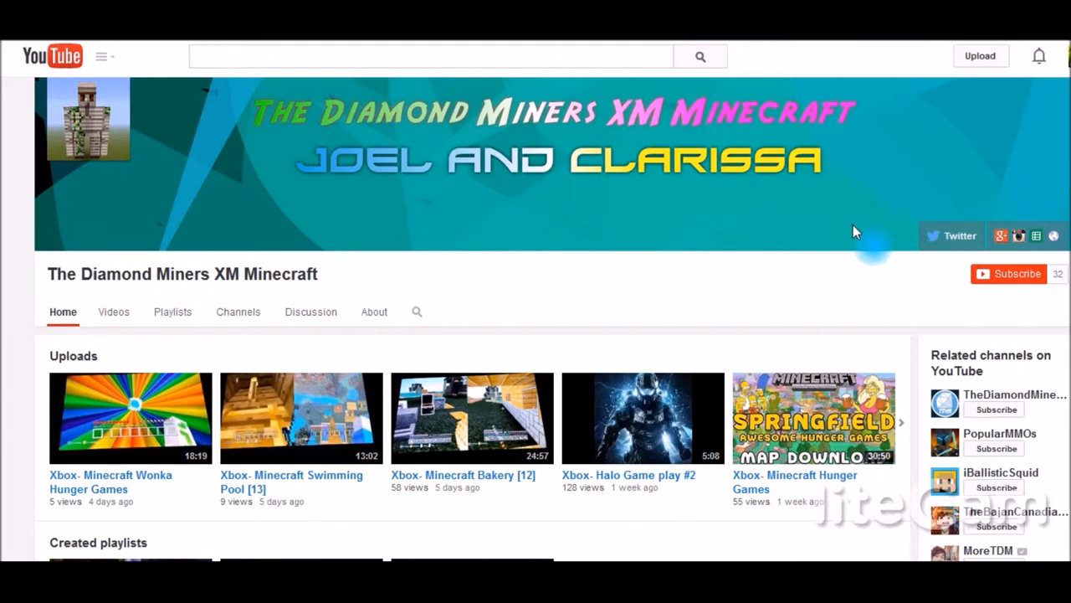
pyautogui.moveTo(950, 237)
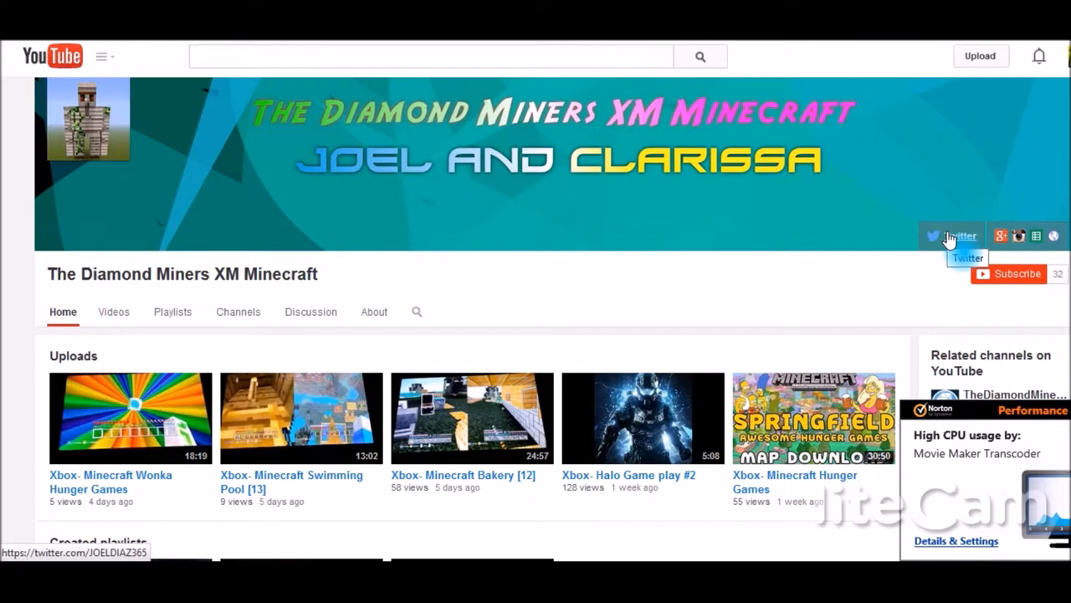
pyautogui.moveTo(958, 239)
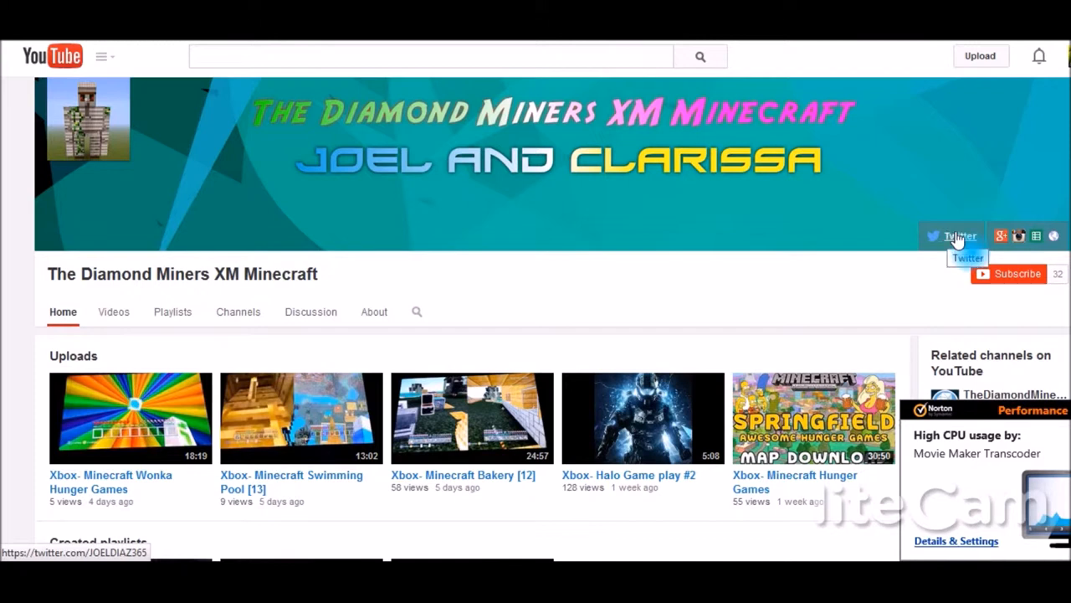
pyautogui.moveTo(1001, 235)
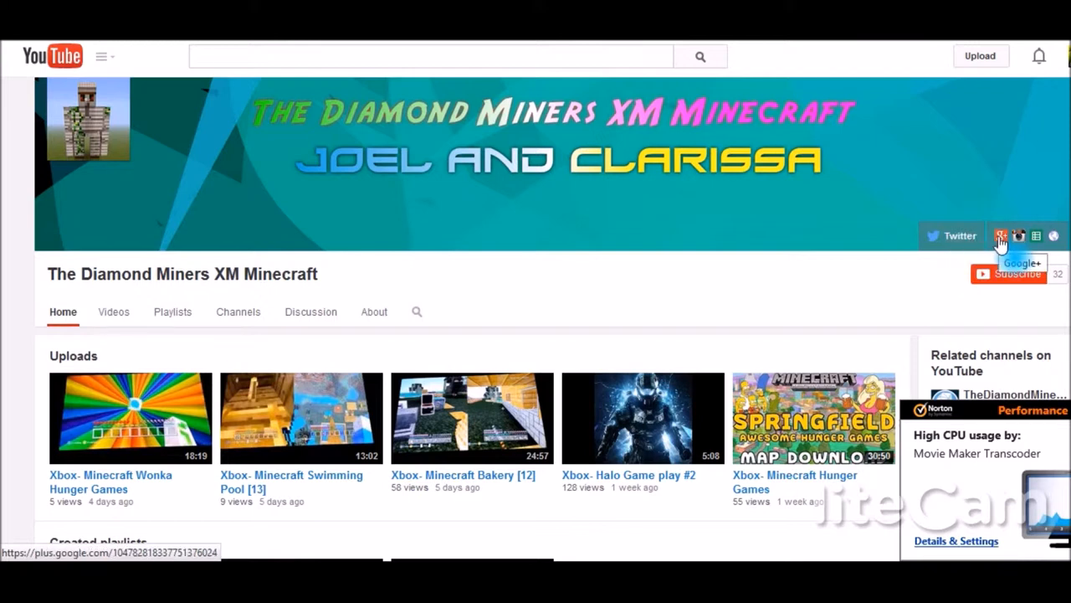
pyautogui.moveTo(1018, 236)
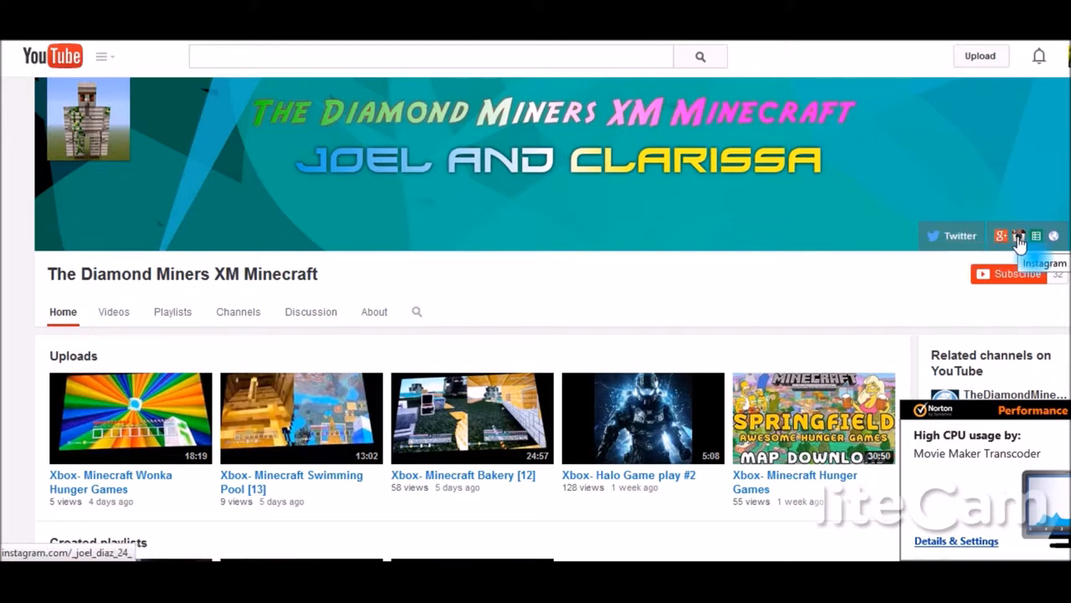
pyautogui.moveTo(1036, 236)
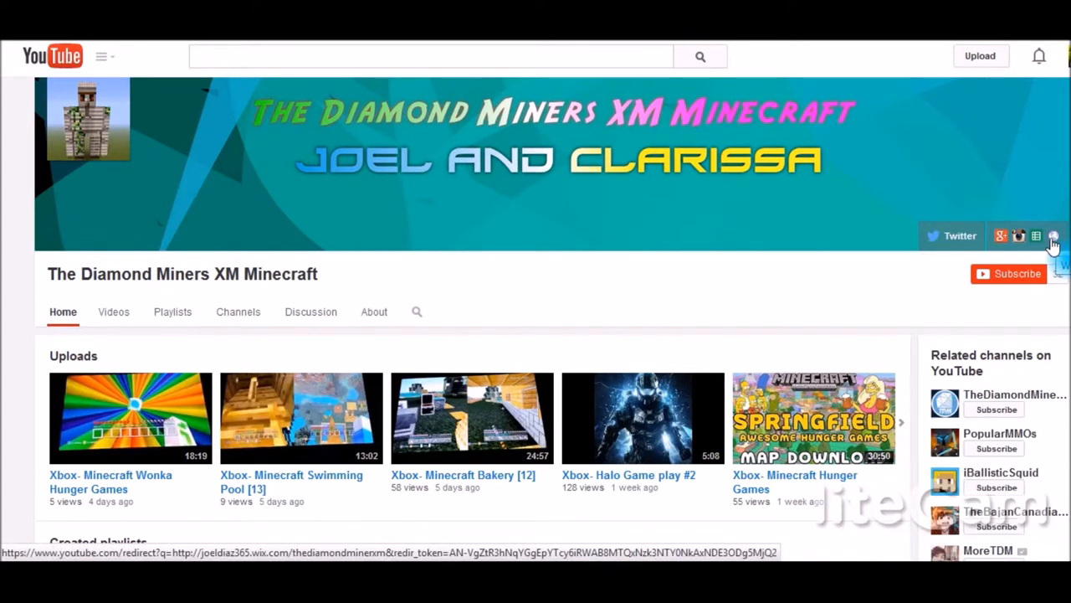
# Scroll the channel page and switch to the Videos tab showing all uploads.
pyautogui.scroll(-3)
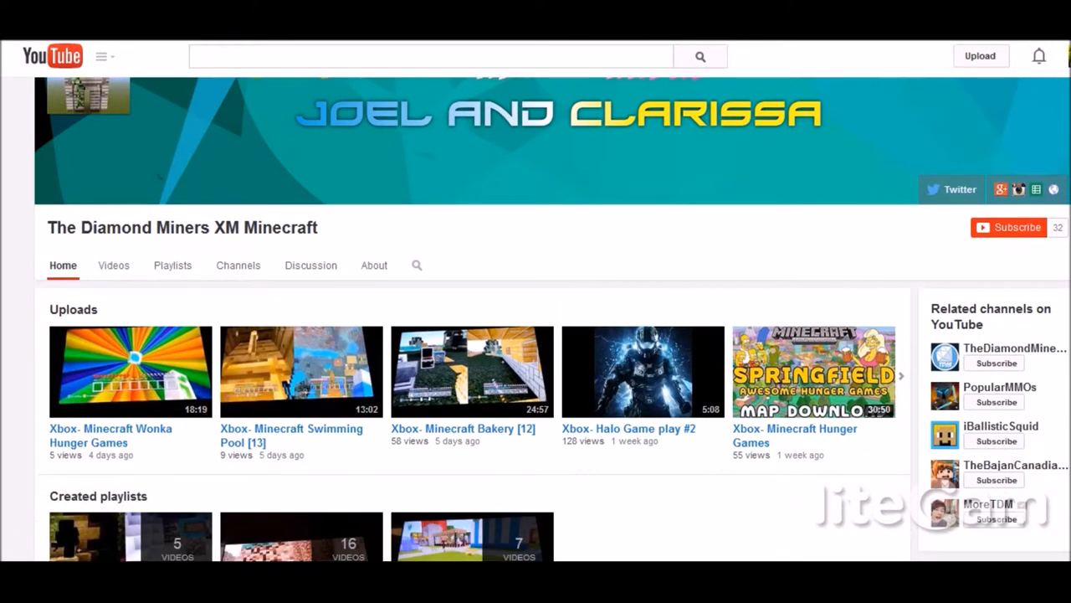
pyautogui.scroll(-3)
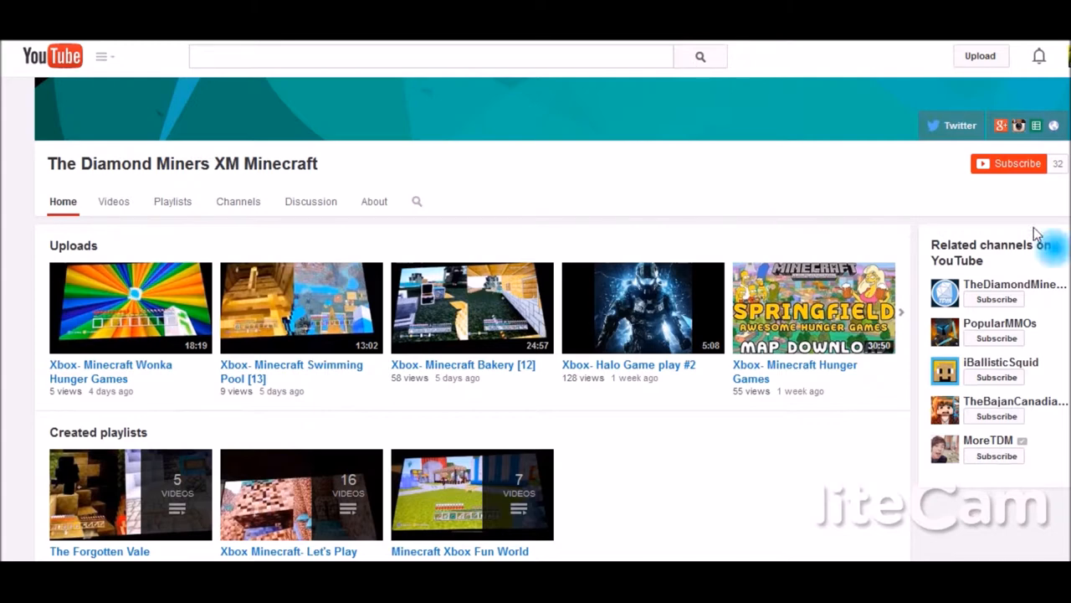
pyautogui.scroll(-3)
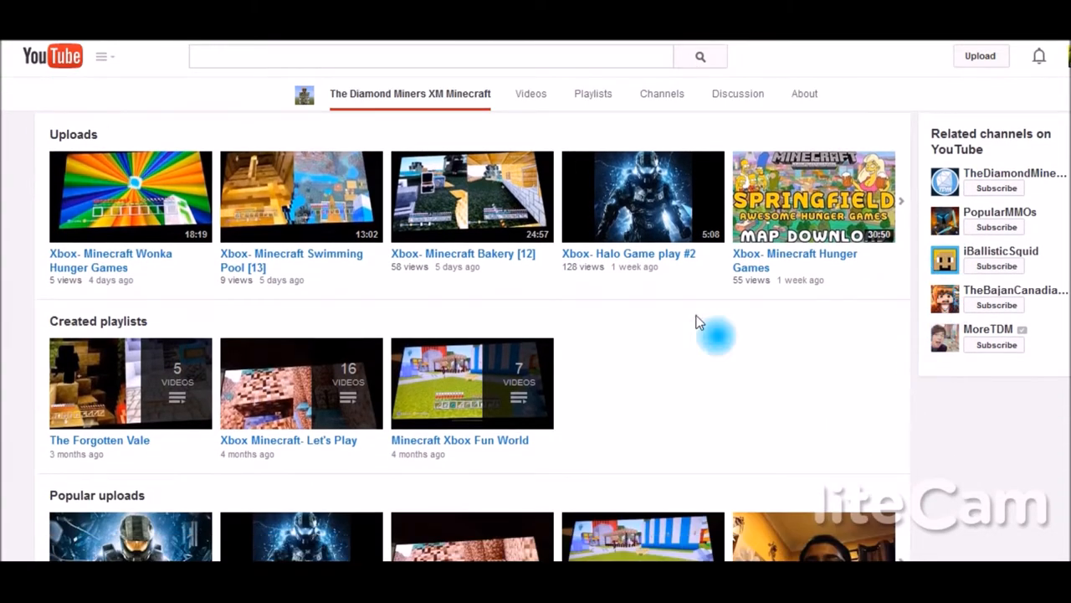
pyautogui.scroll(-3)
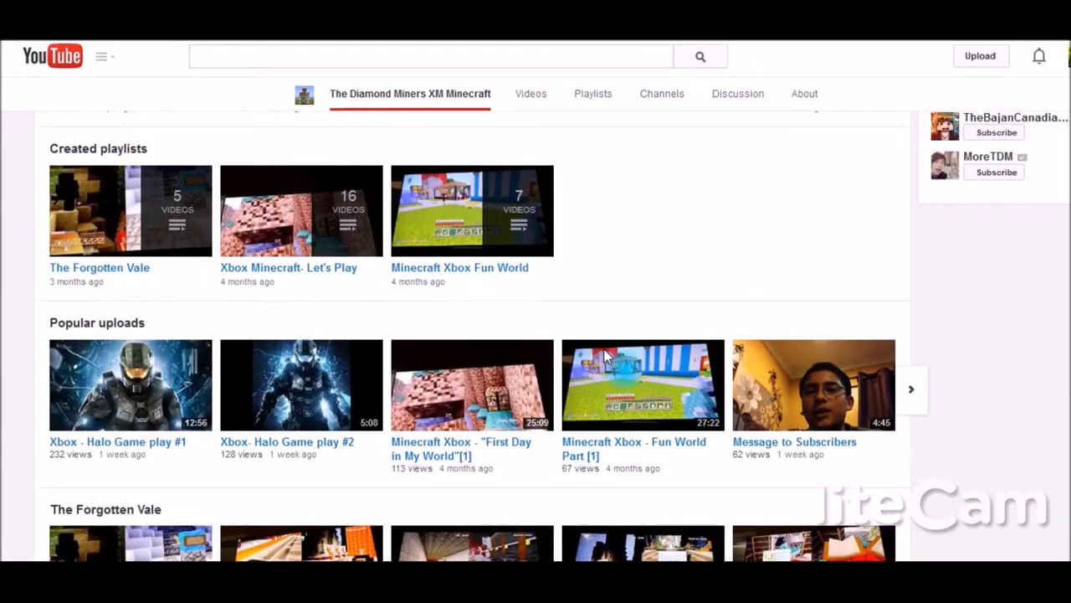
pyautogui.scroll(3)
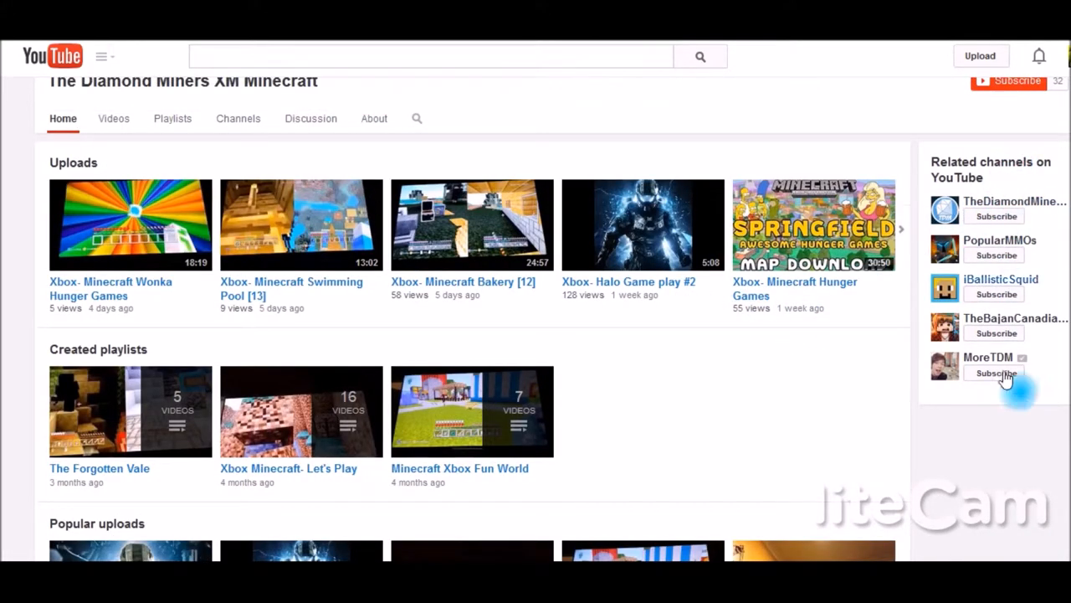
pyautogui.scroll(3)
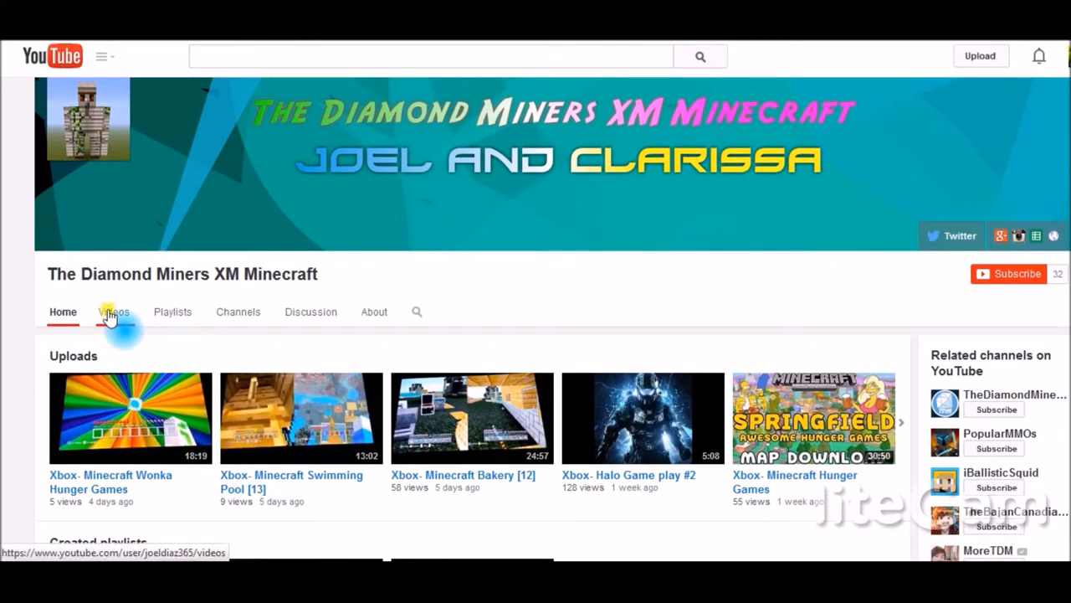
pyautogui.click(114, 311)
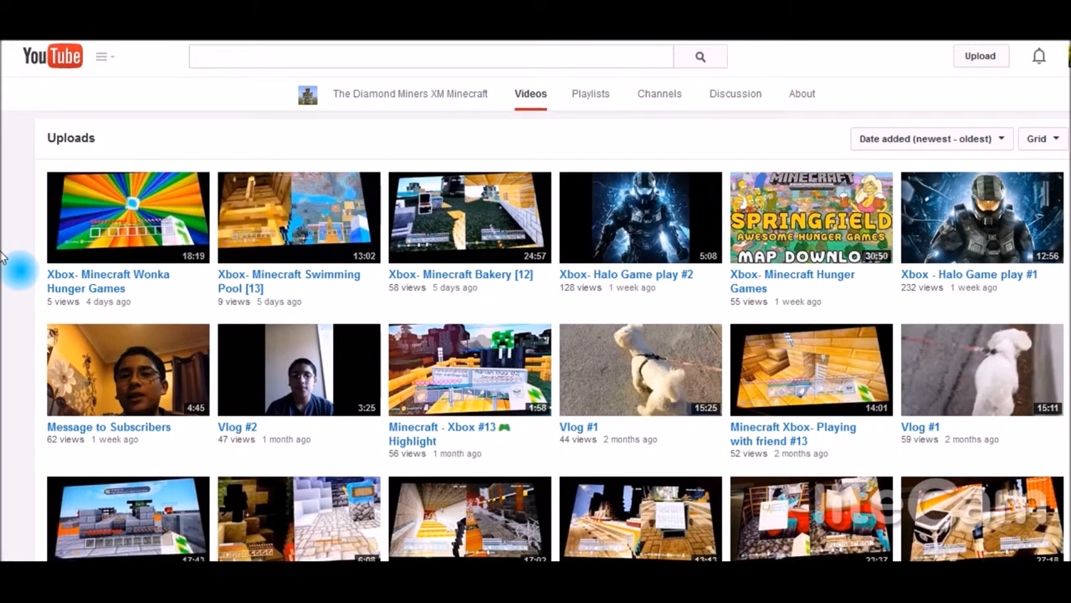
pyautogui.scroll(-3)
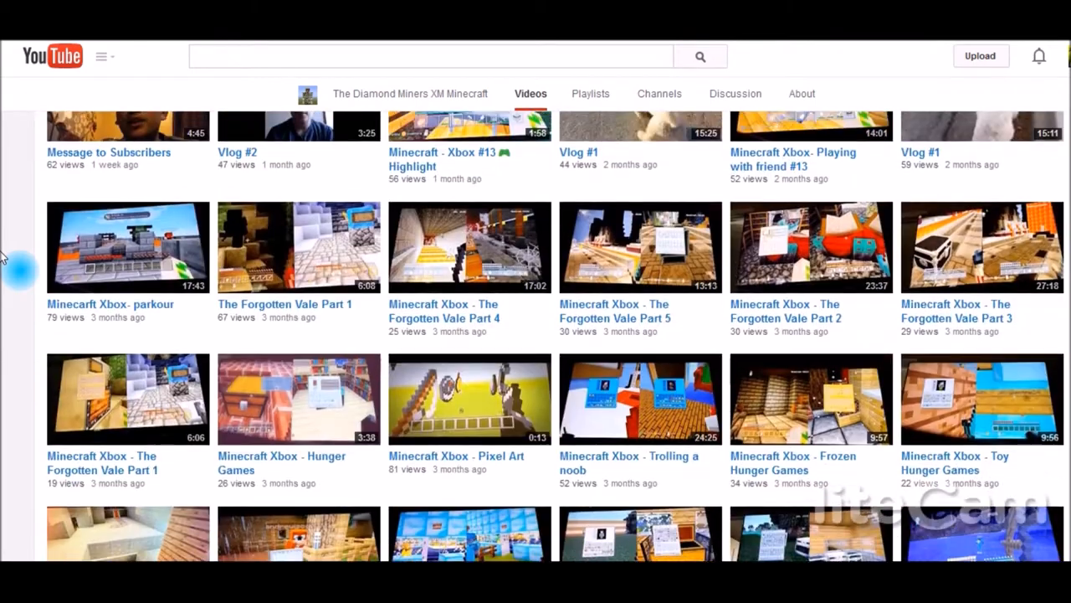
pyautogui.scroll(3)
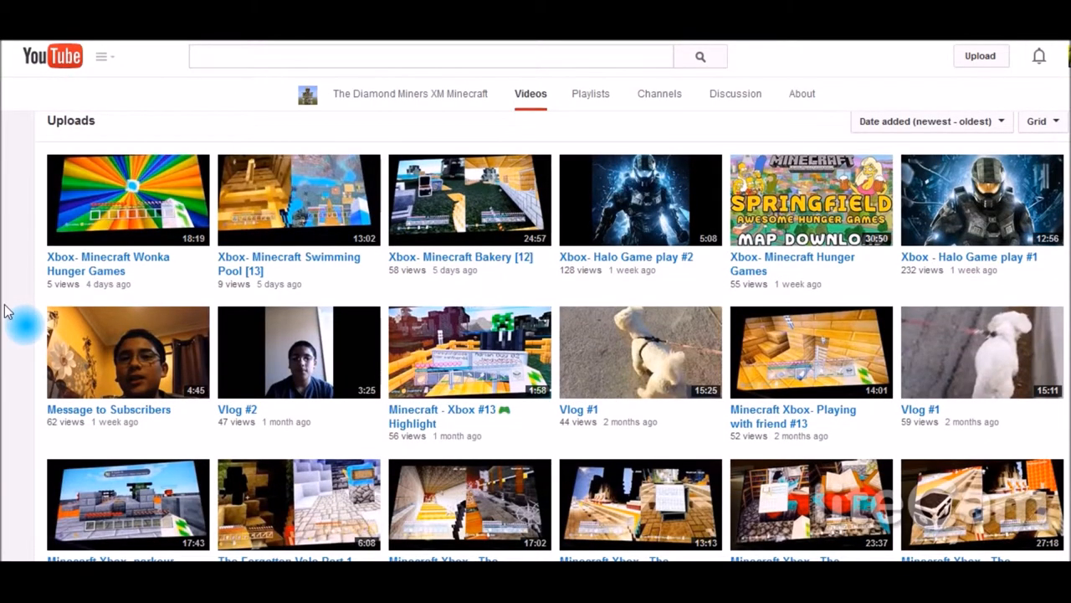
pyautogui.moveTo(264, 427)
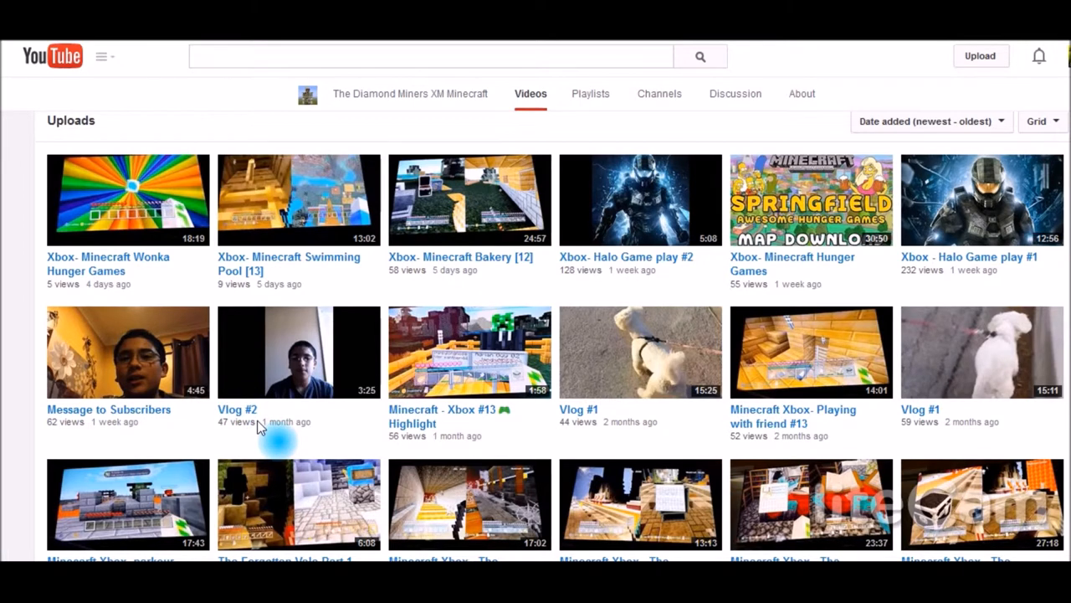
pyautogui.moveTo(410, 416)
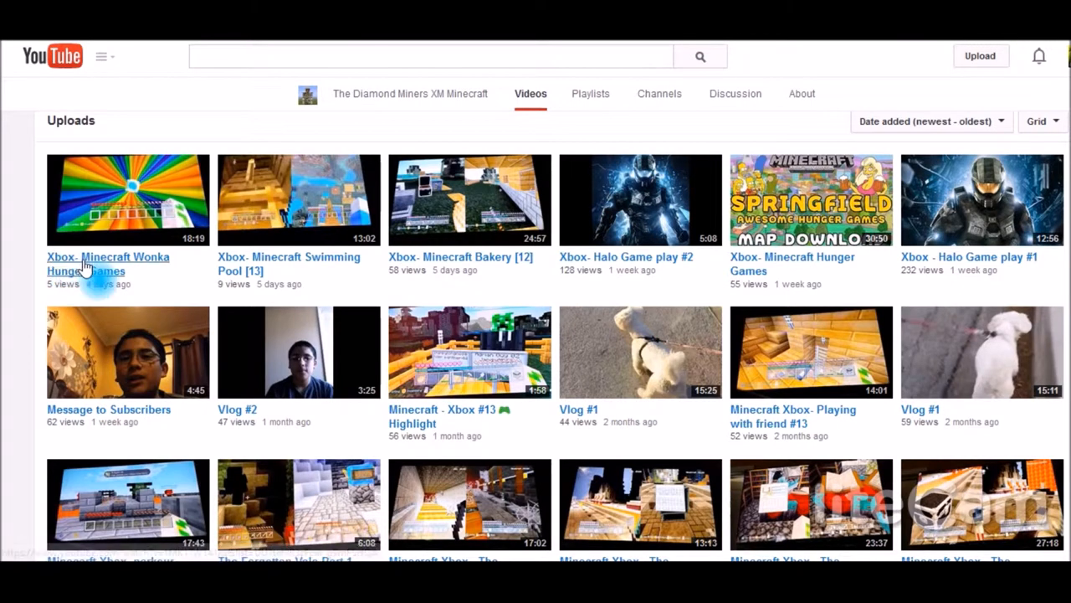
pyautogui.moveTo(8, 276)
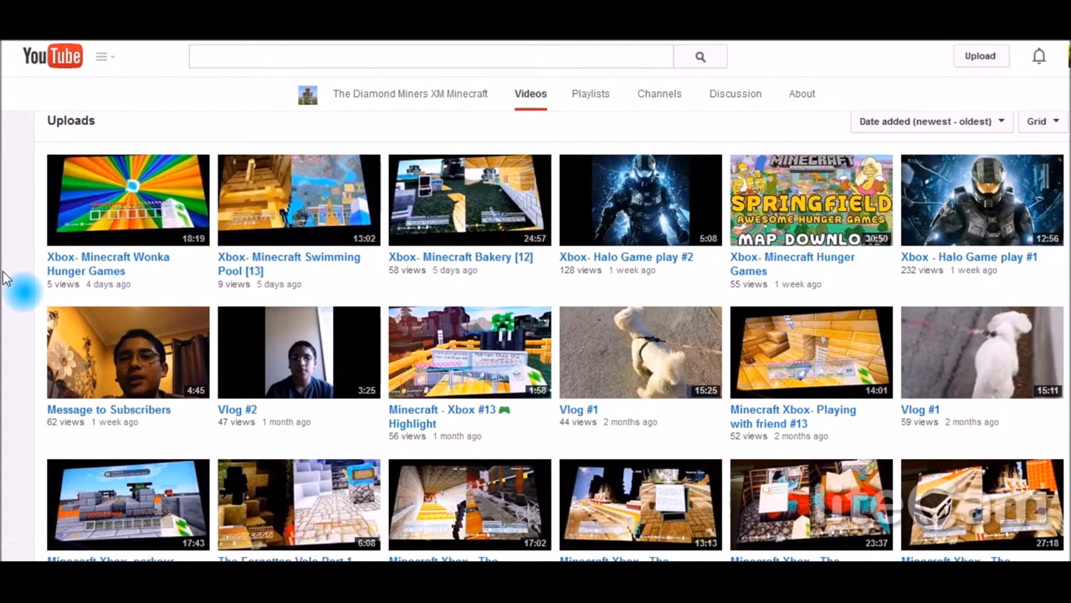
pyautogui.moveTo(130, 211)
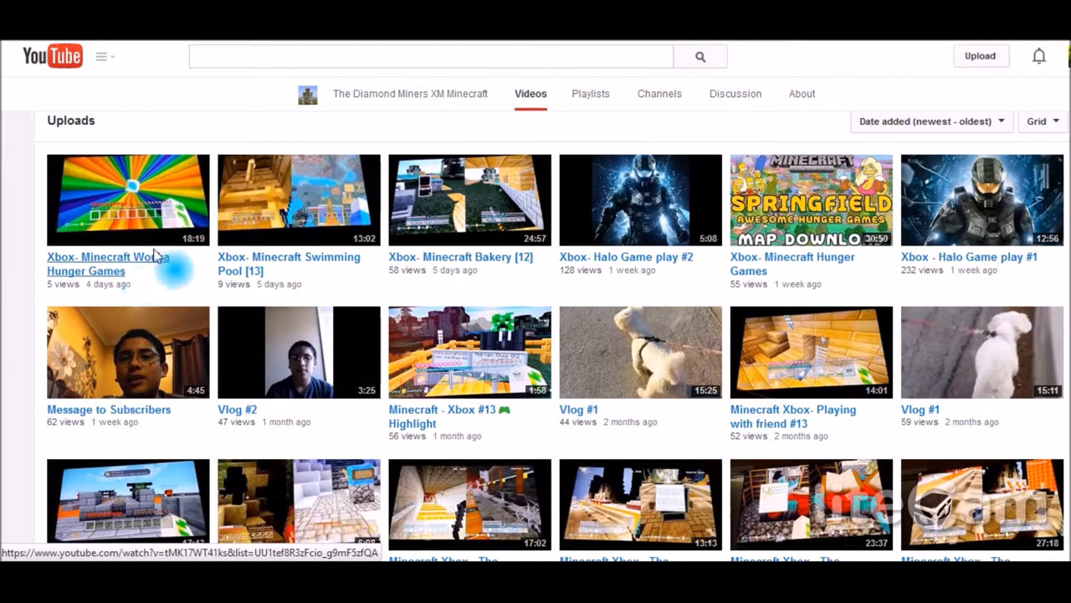
pyautogui.moveTo(106, 180)
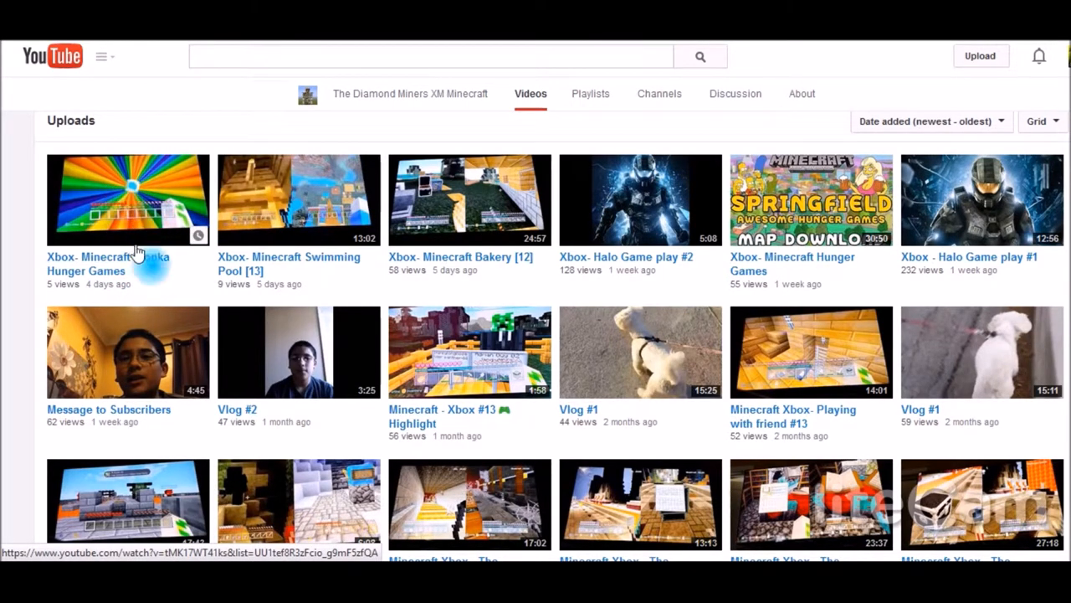
pyautogui.moveTo(172, 222)
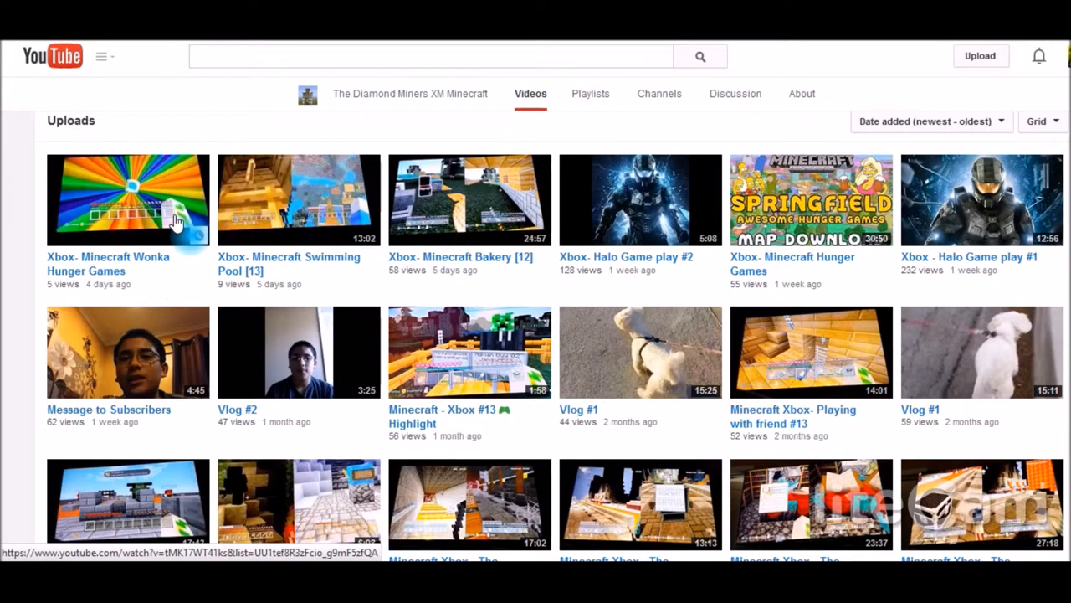
pyautogui.moveTo(314, 276)
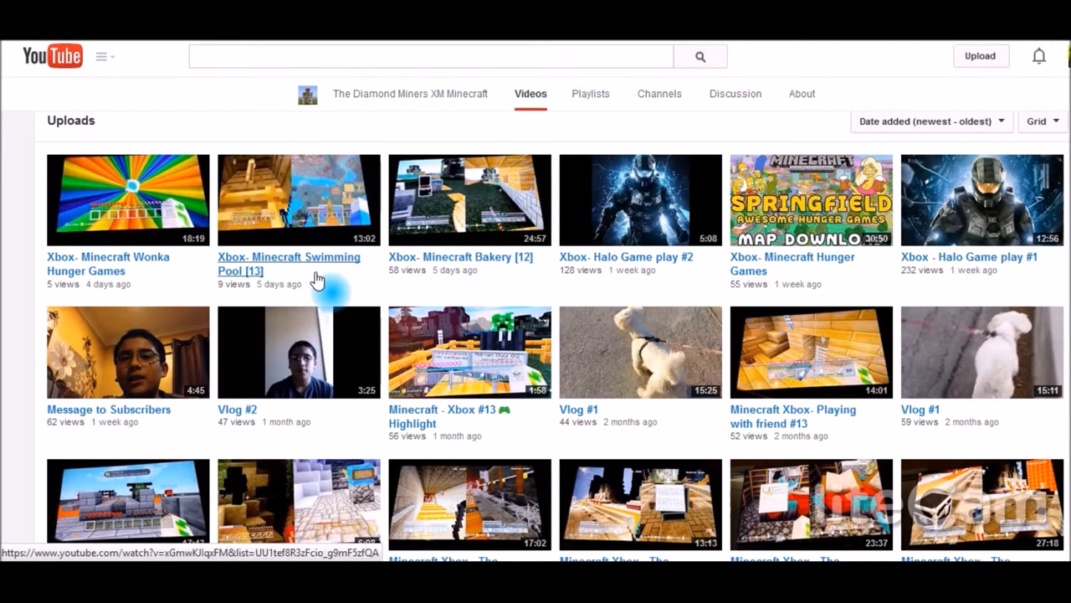
pyautogui.moveTo(272, 213)
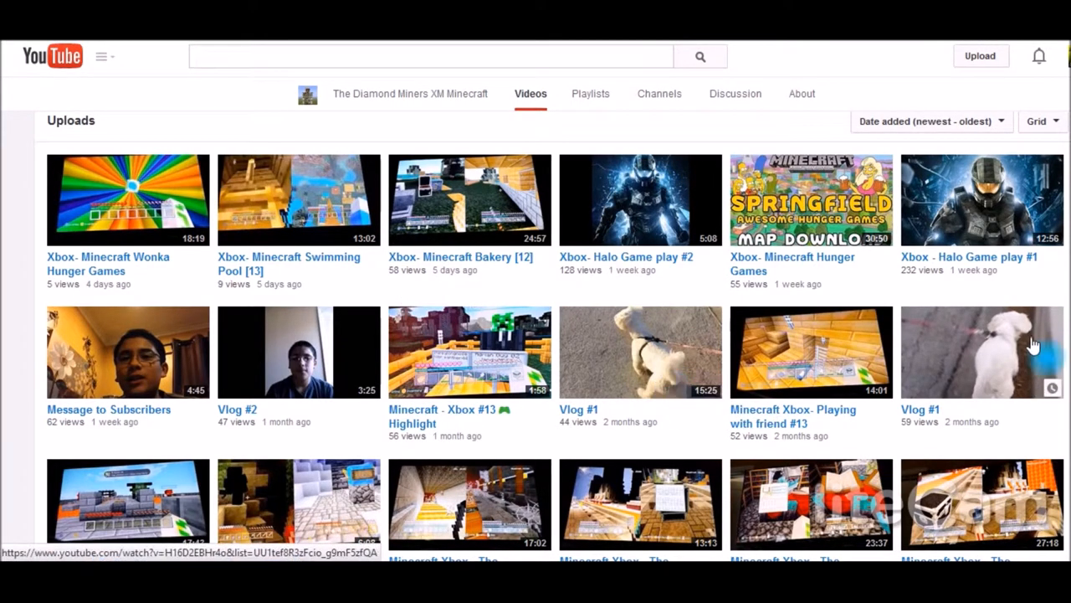
pyautogui.moveTo(257, 304)
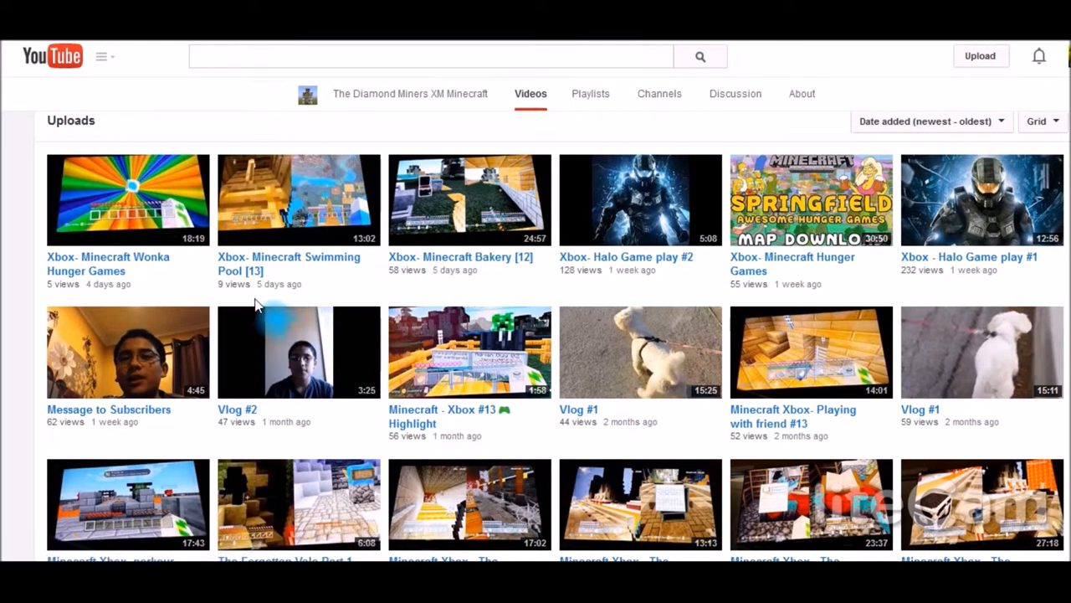
pyautogui.moveTo(267, 314)
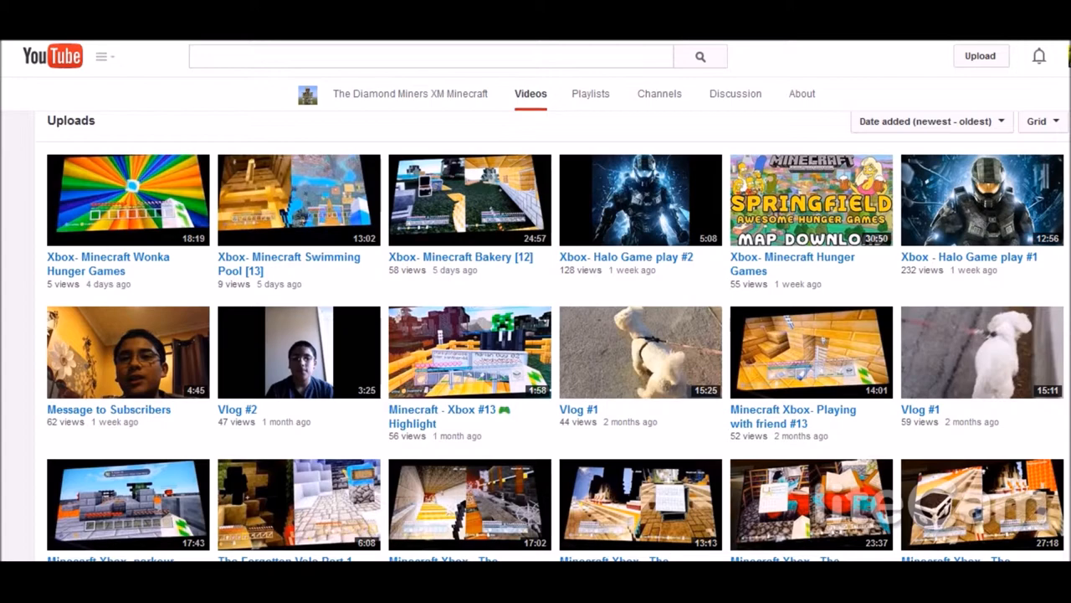
pyautogui.moveTo(799, 256)
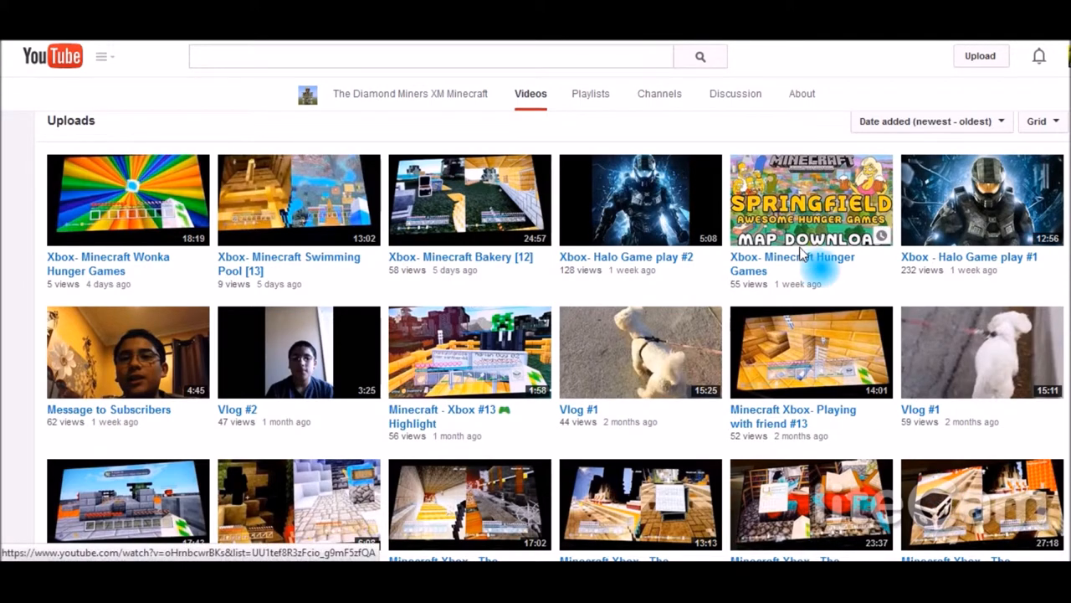
# Browse the uploads grid and start the Xbox- Minecraft Wonka Hunger Games video.
pyautogui.scroll(-3)
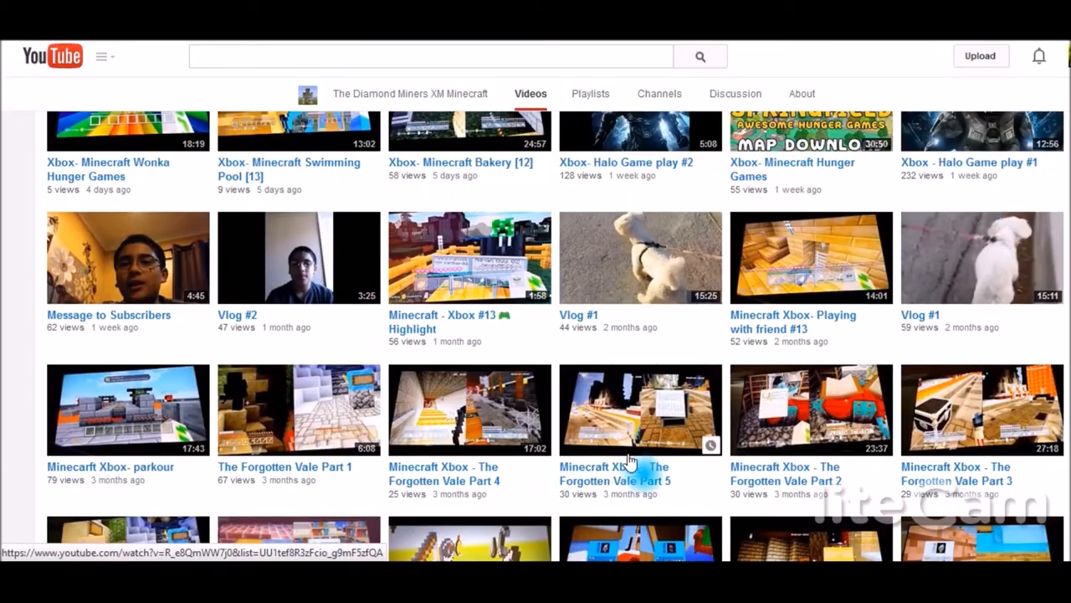
pyautogui.scroll(3)
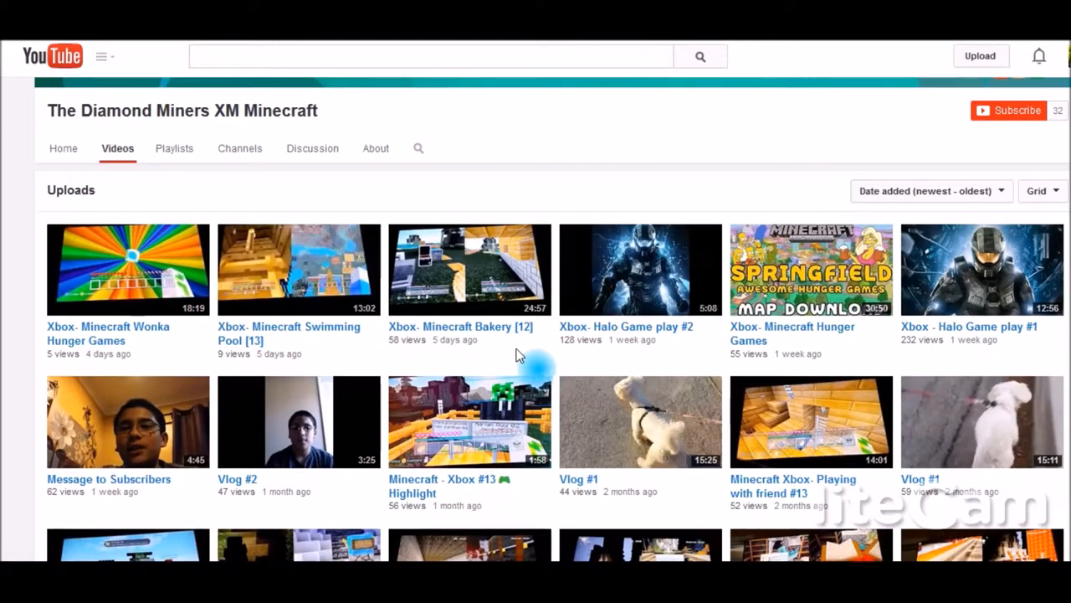
pyautogui.moveTo(590, 330)
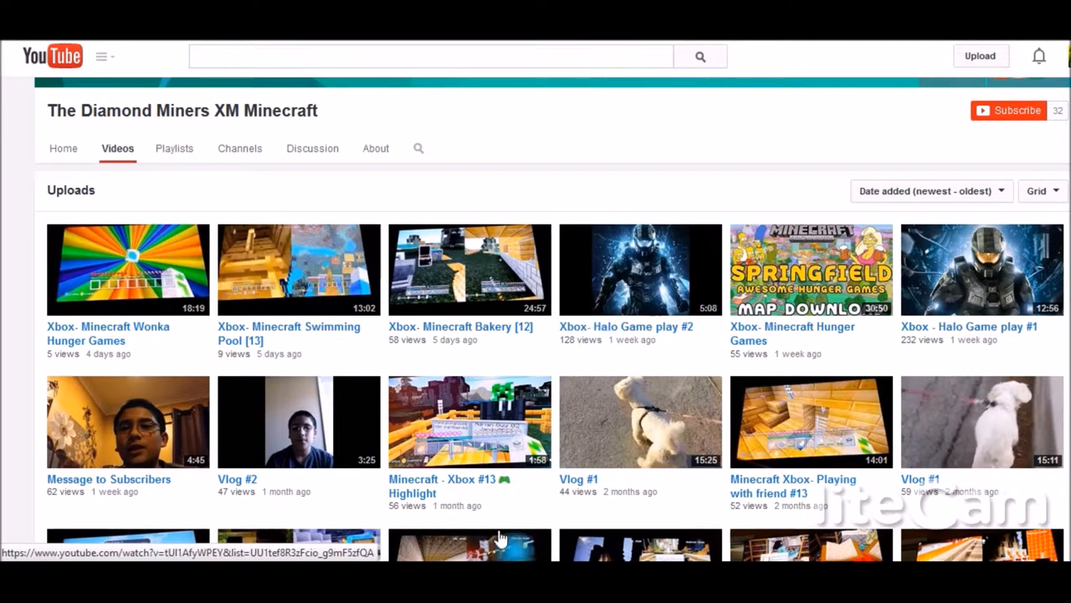
pyautogui.moveTo(525, 484)
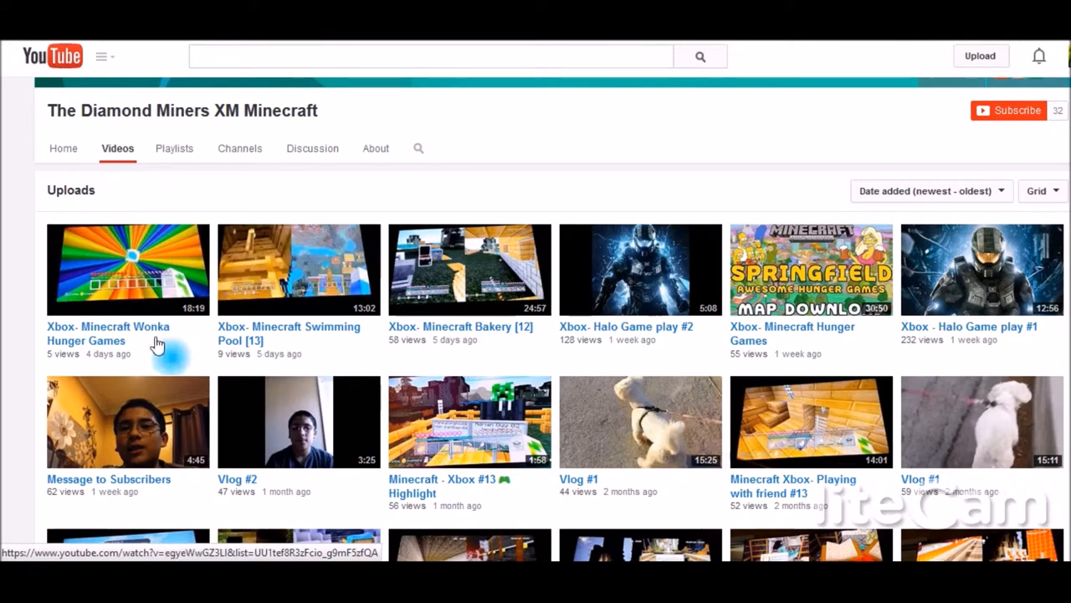
pyautogui.click(127, 269)
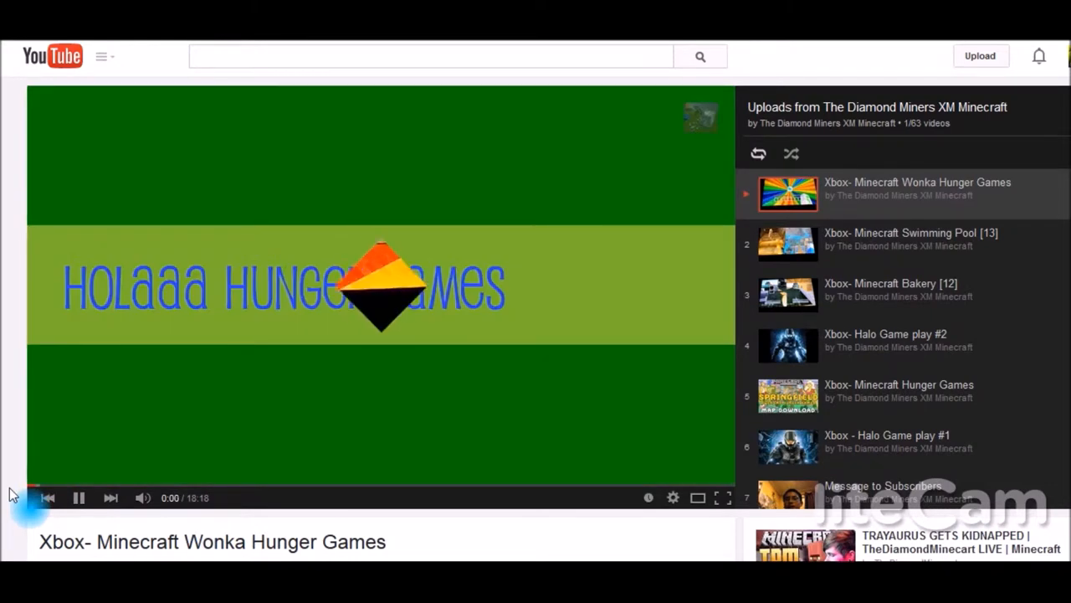
# Pause the Wonka Hunger Games video, then resume playback.
pyautogui.click(79, 497)
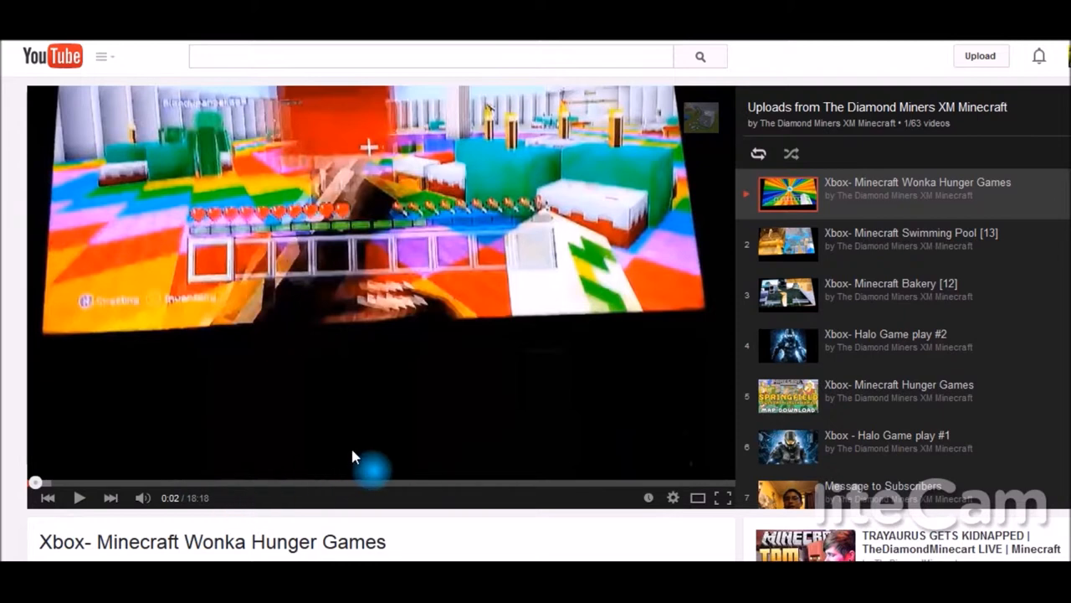
pyautogui.moveTo(427, 347)
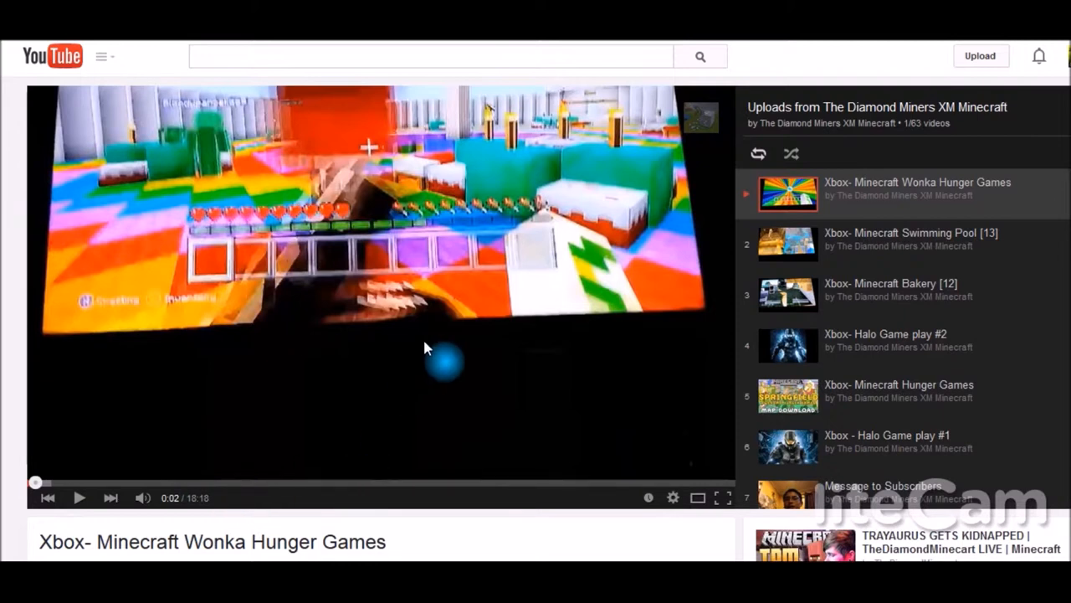
pyautogui.moveTo(429, 345)
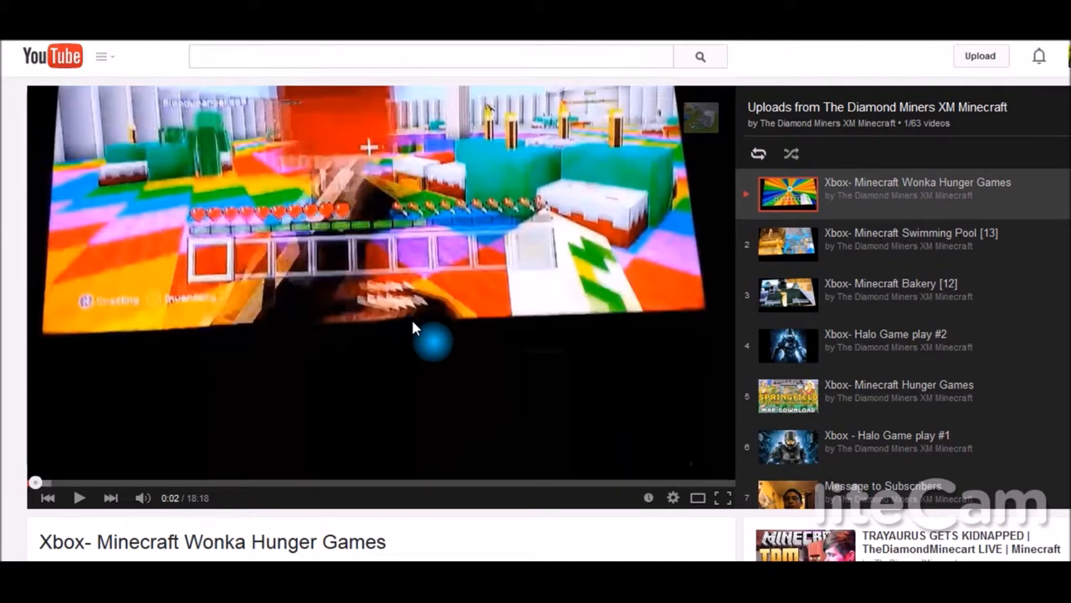
pyautogui.moveTo(398, 335)
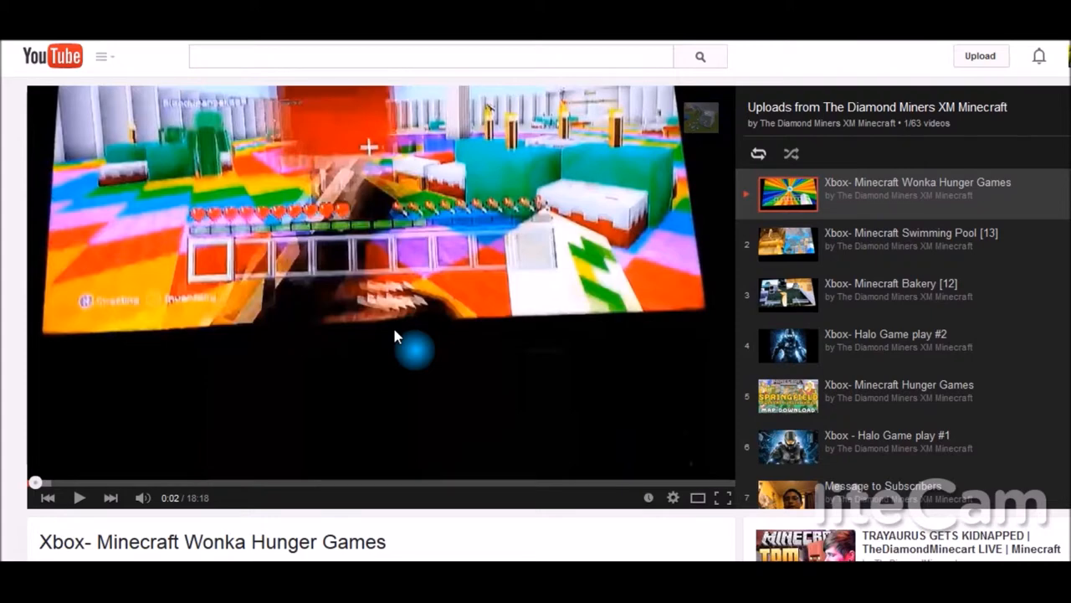
pyautogui.click(79, 497)
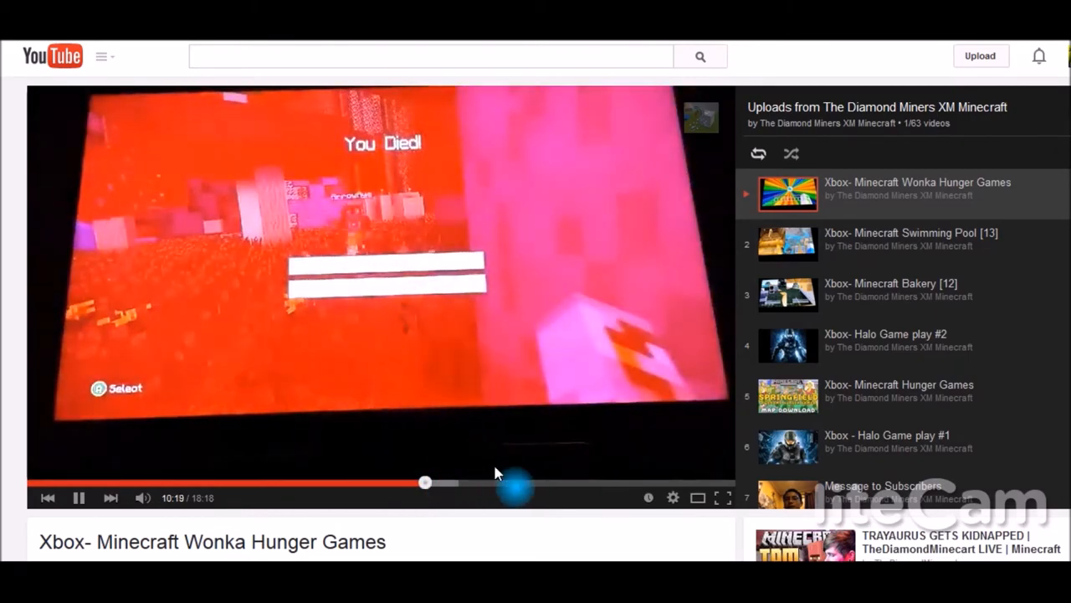
# Skip the Wonka Hunger Games video to near its end and return to the Videos grid.
pyautogui.moveTo(424, 481); pyautogui.dragTo(669, 481)
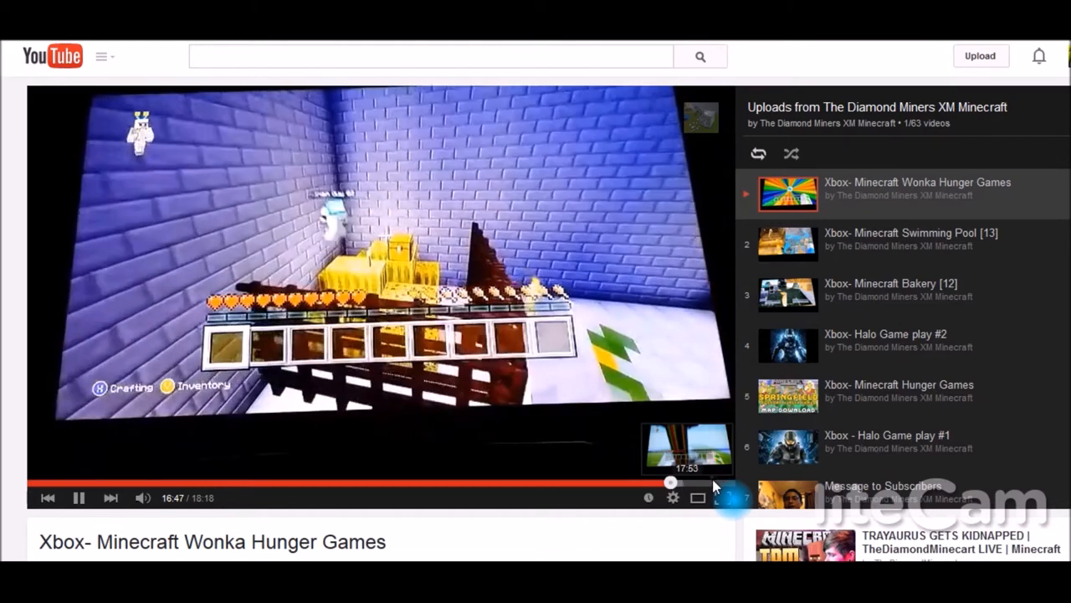
pyautogui.moveTo(670, 482); pyautogui.dragTo(711, 482)
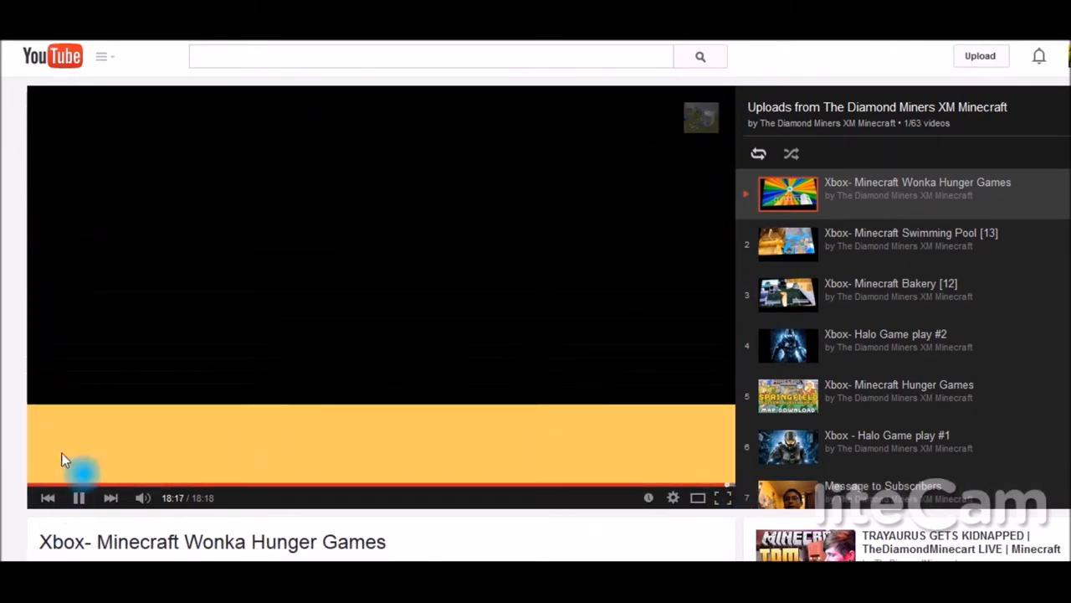
pyautogui.click(111, 497)
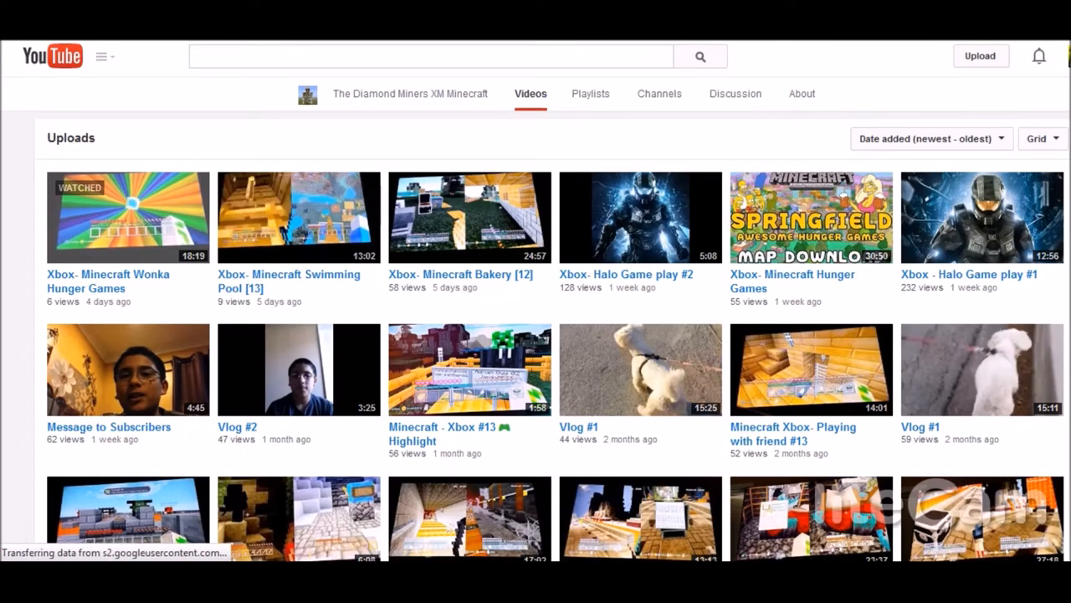
# View the channel's three created playlists, then switch to its Channels tab.
pyautogui.scroll(3)
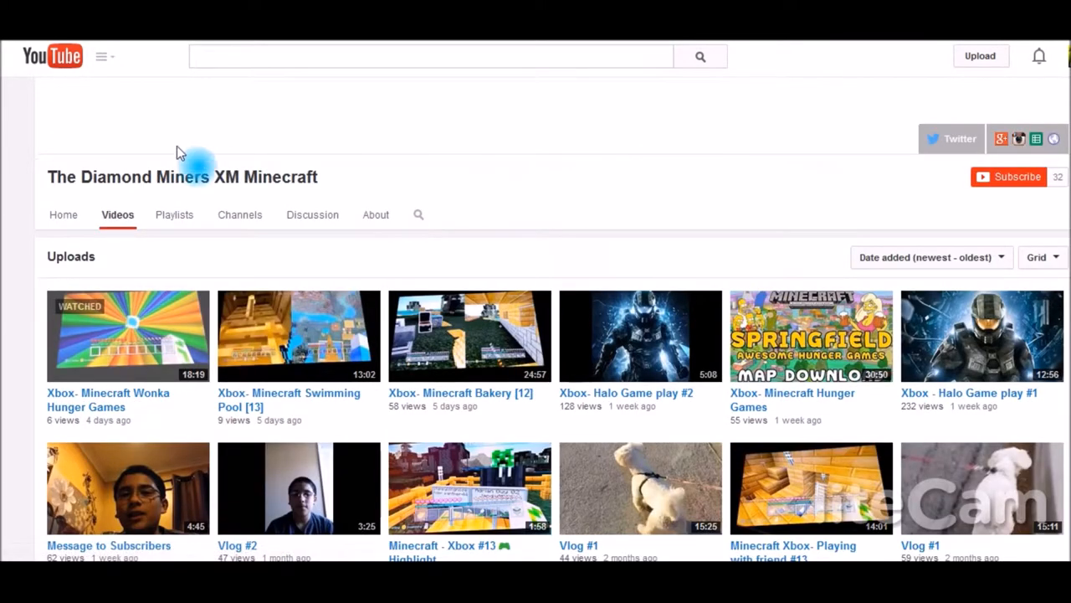
pyautogui.moveTo(174, 214)
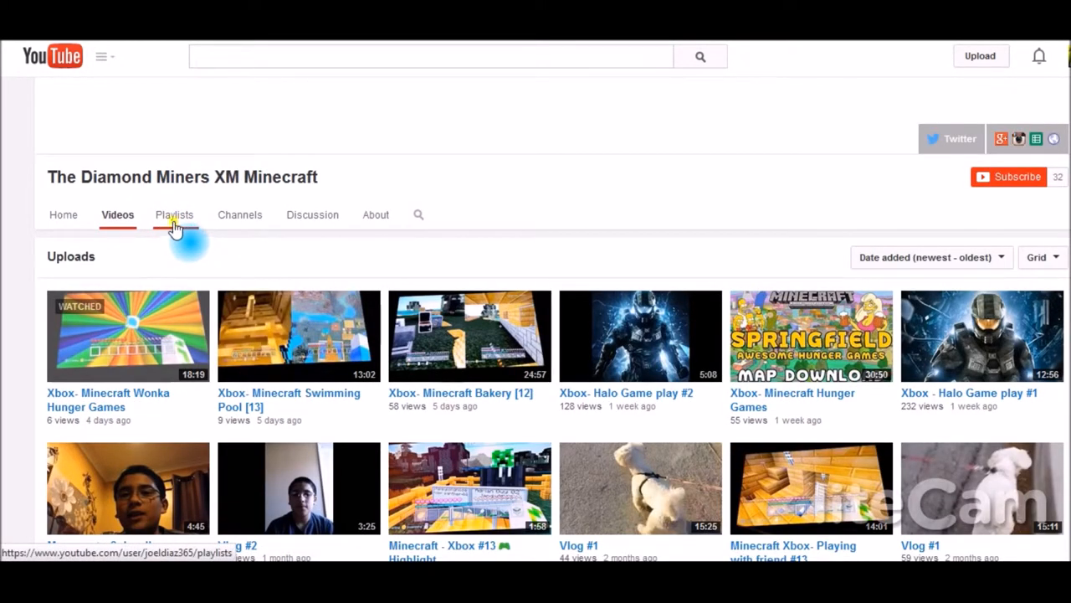
pyautogui.click(175, 214)
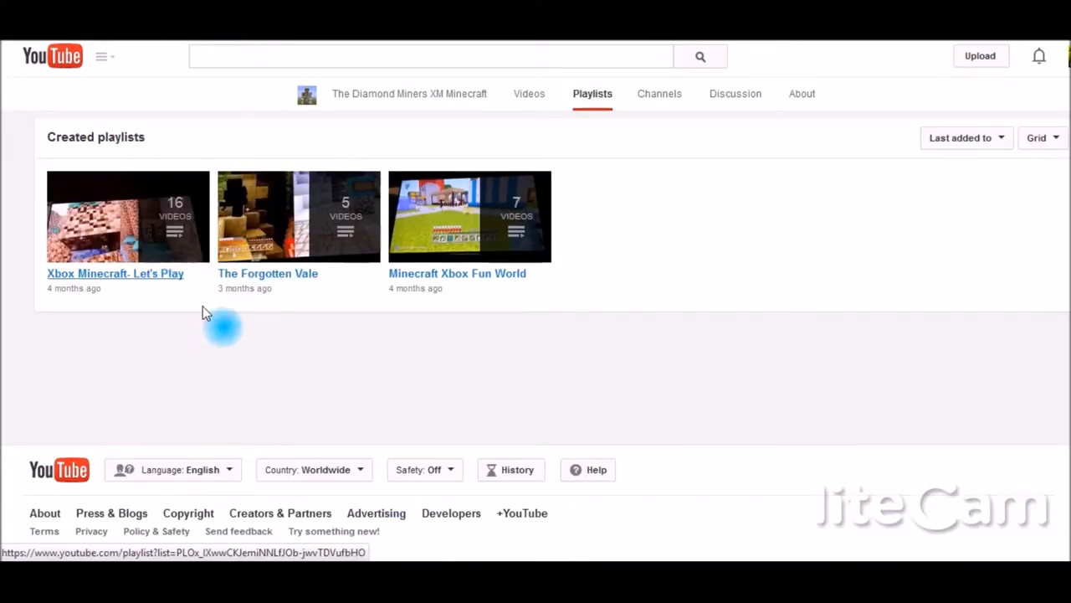
pyautogui.moveTo(442, 304)
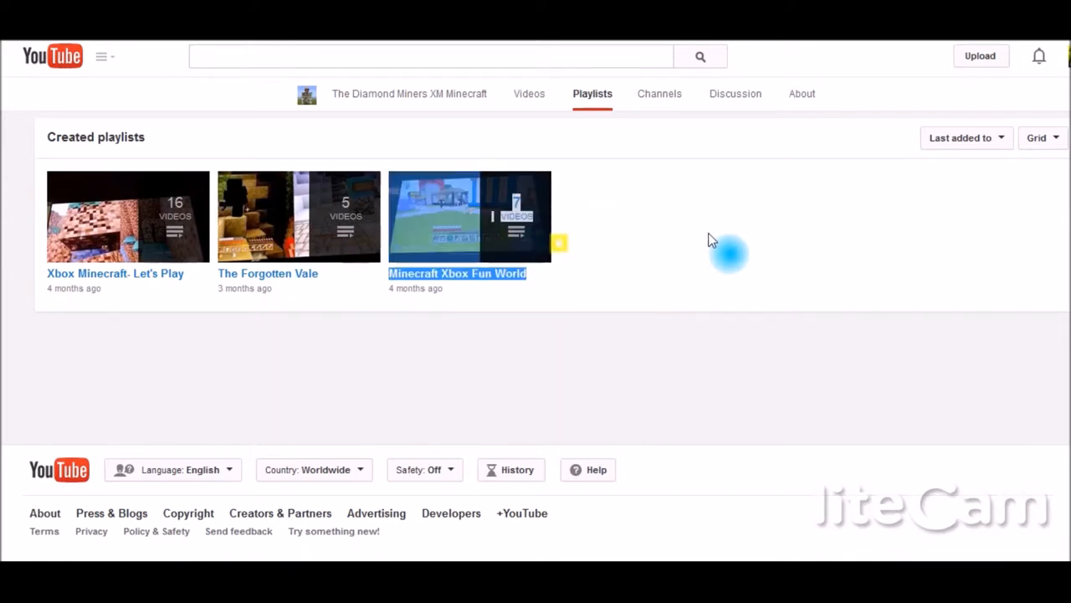
pyautogui.moveTo(739, 211)
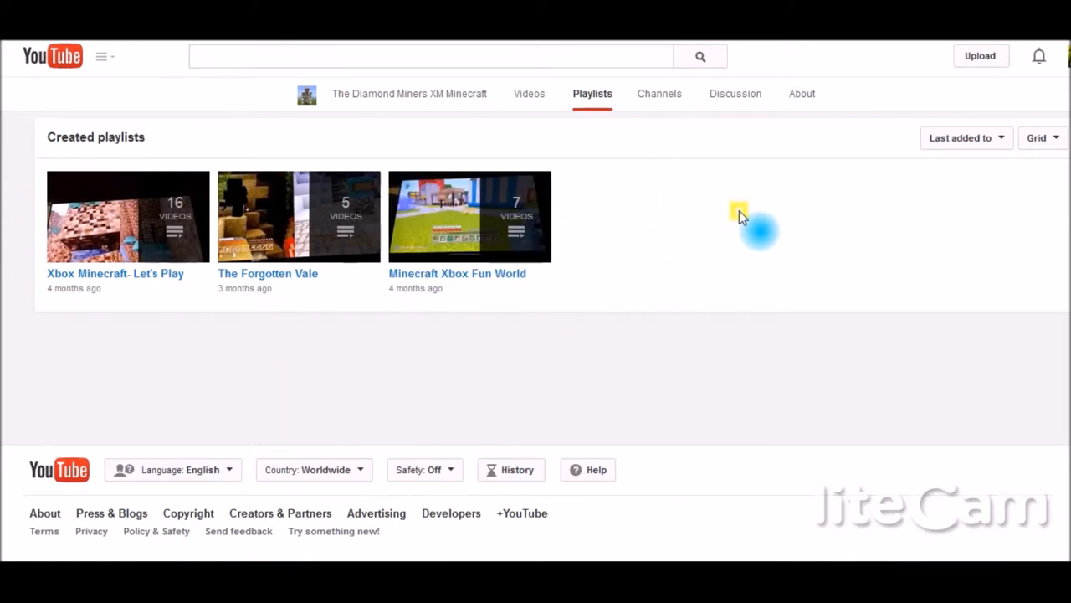
pyautogui.moveTo(734, 226)
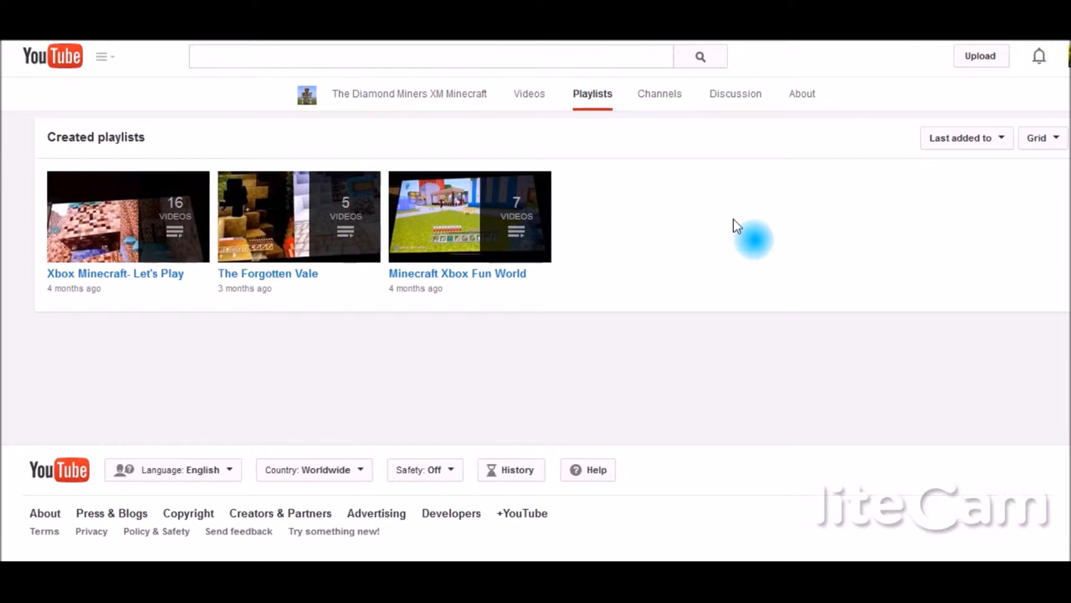
pyautogui.moveTo(724, 216)
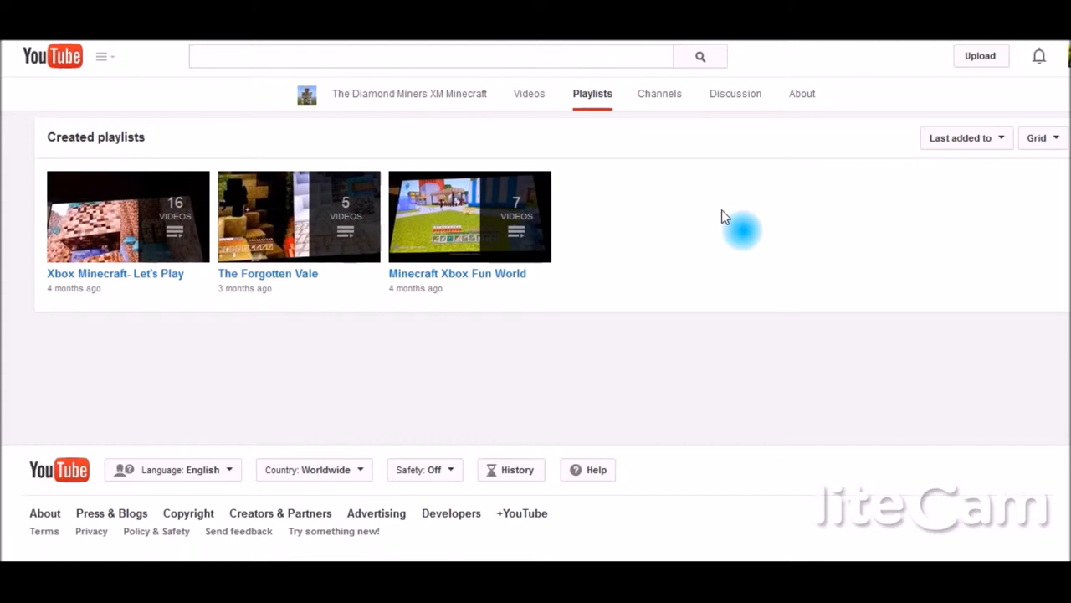
pyautogui.scroll(3)
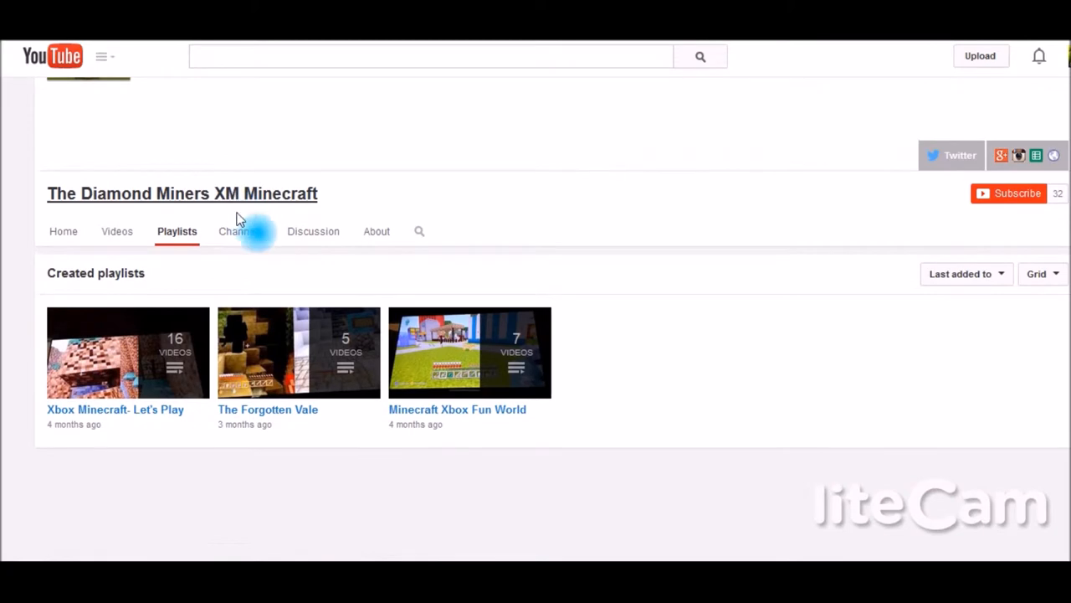
pyautogui.click(237, 231)
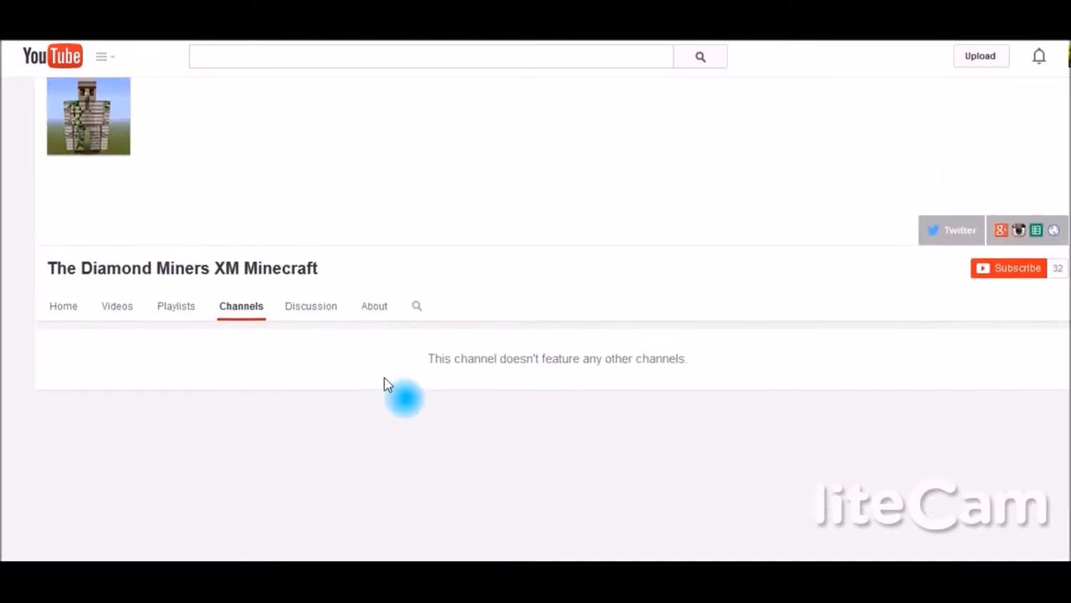
# Scroll up on the Channels tab, which features no other channels.
pyautogui.scroll(3)
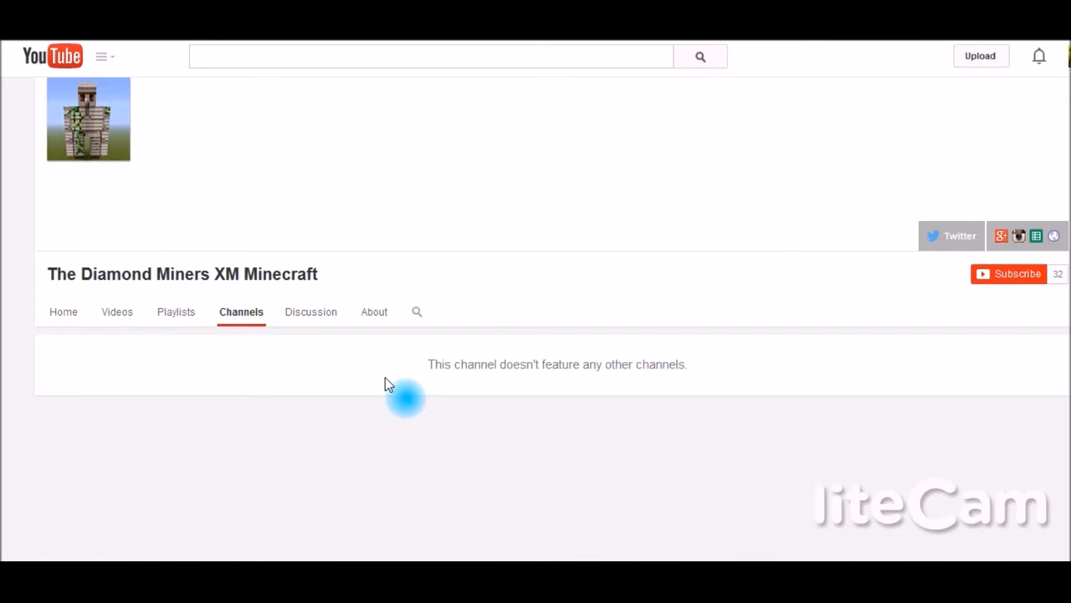
pyautogui.moveTo(389, 385)
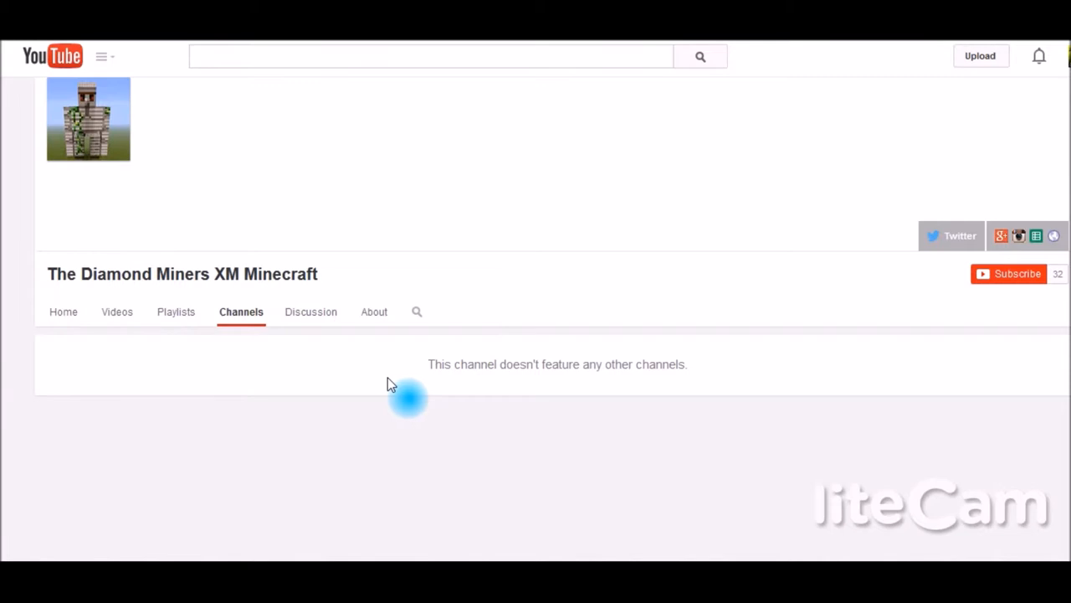
pyautogui.moveTo(692, 186)
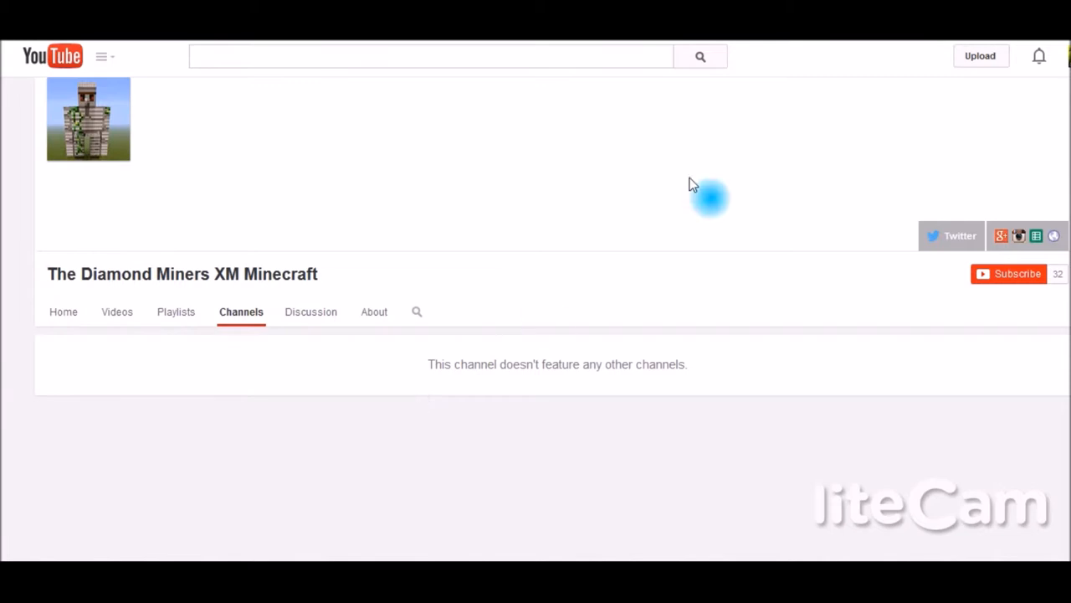
pyautogui.moveTo(311, 311)
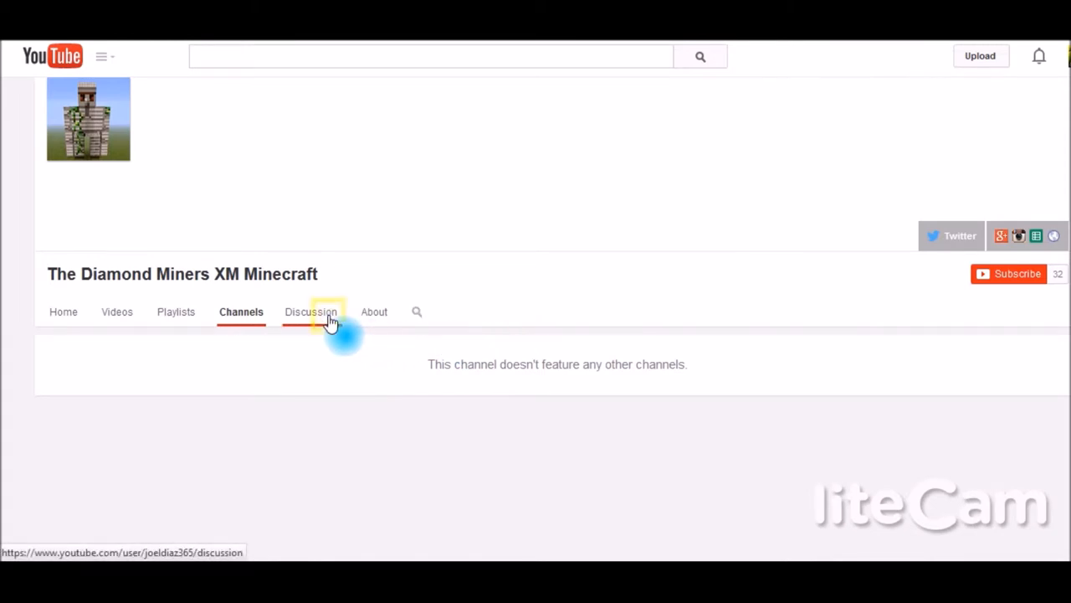
# Open Discussion, then About with its description, links, 32 subscribers and join date.
pyautogui.click(310, 311)
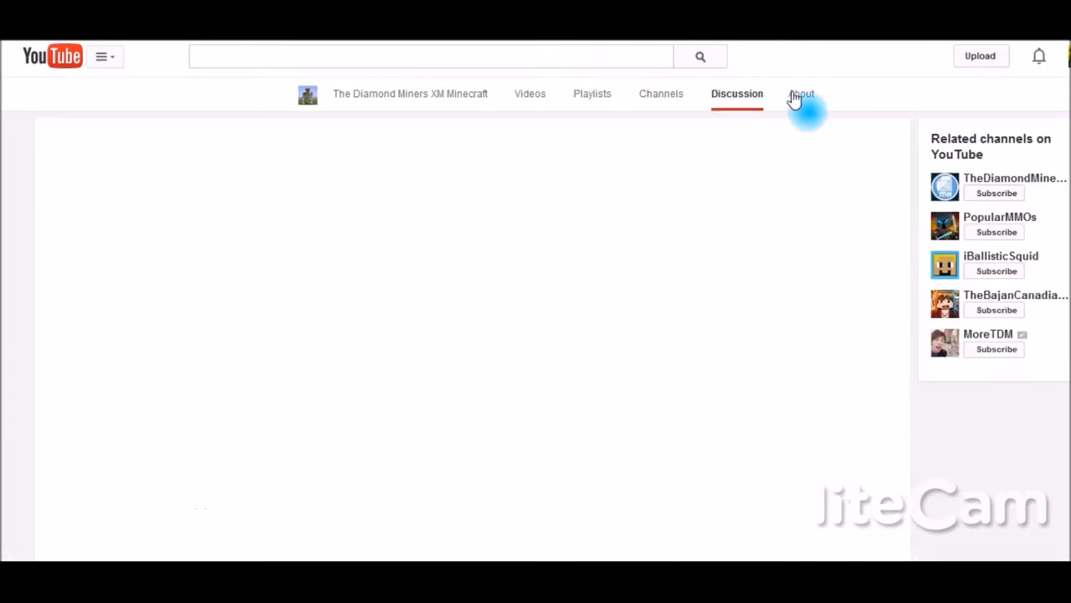
pyautogui.click(803, 93)
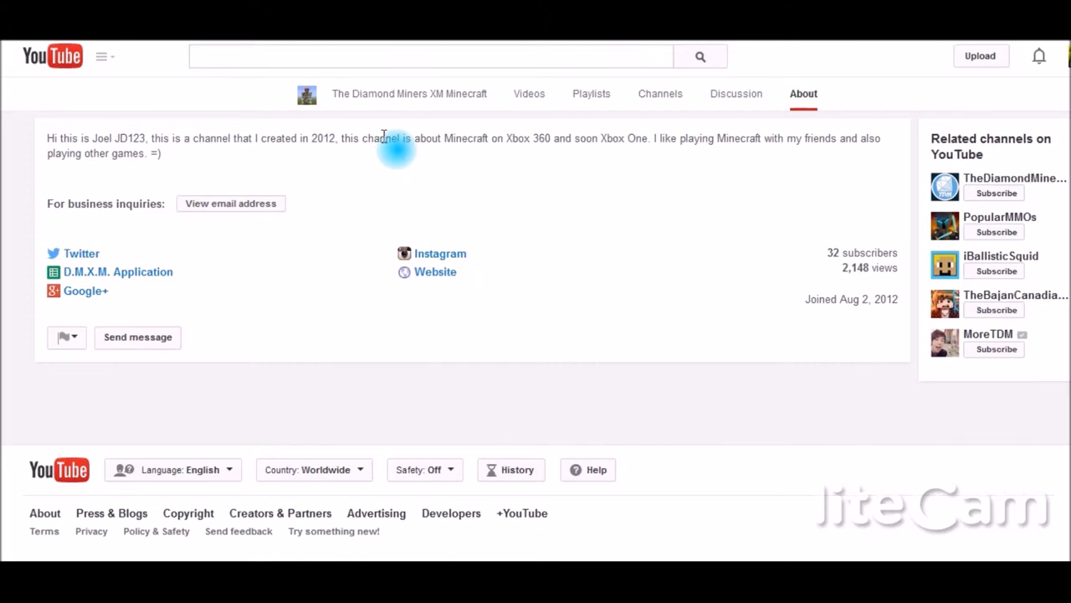
pyautogui.moveTo(402, 251)
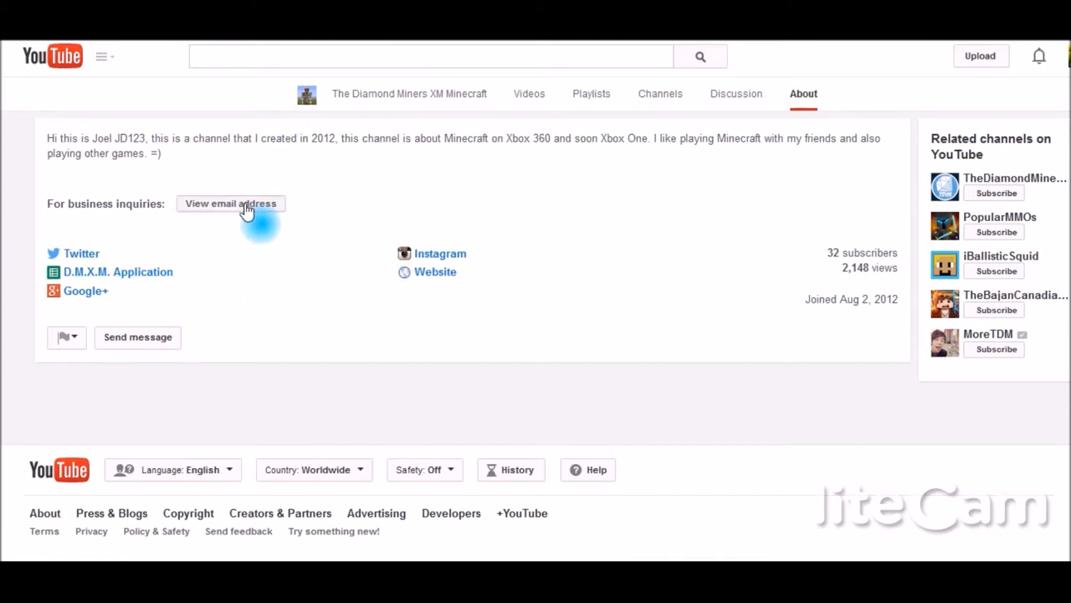
pyautogui.moveTo(560, 326)
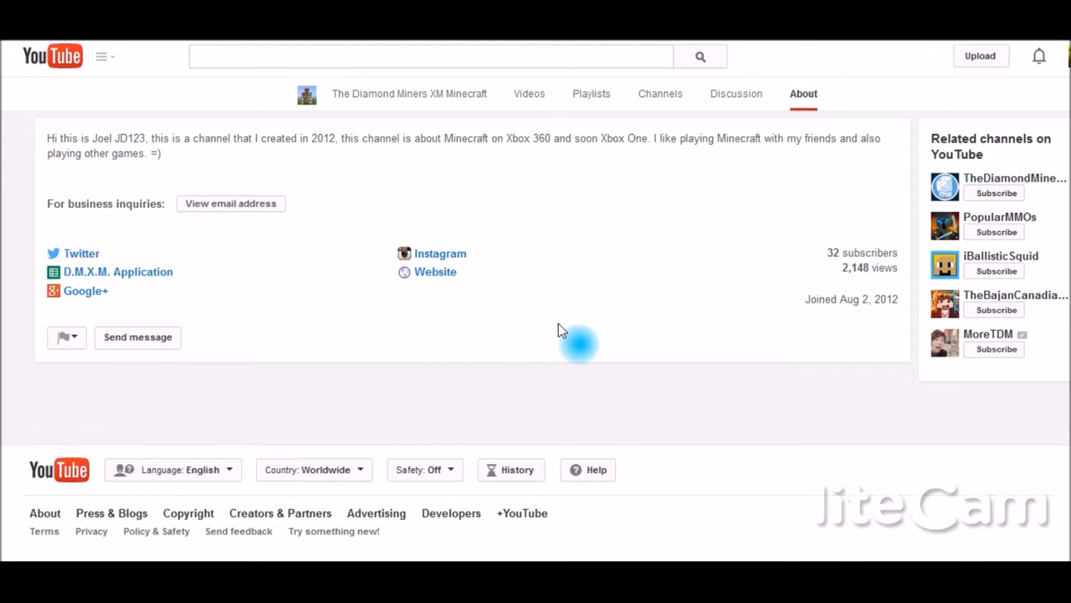
pyautogui.scroll(3)
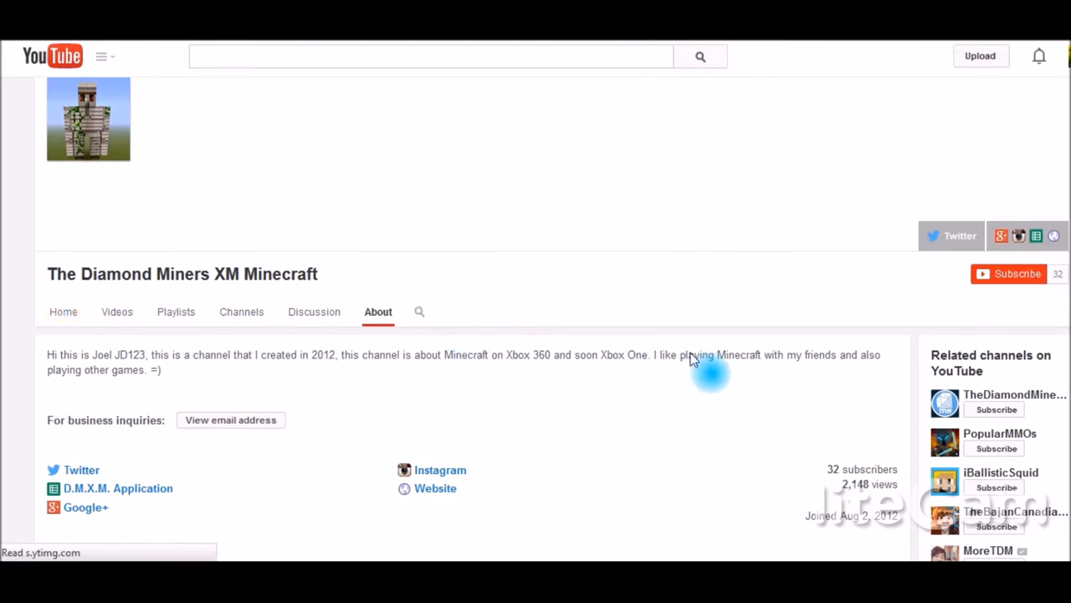
# Go to the channel home page and subscribe to The Diamond Miners XM Minecraft.
pyautogui.click(62, 312)
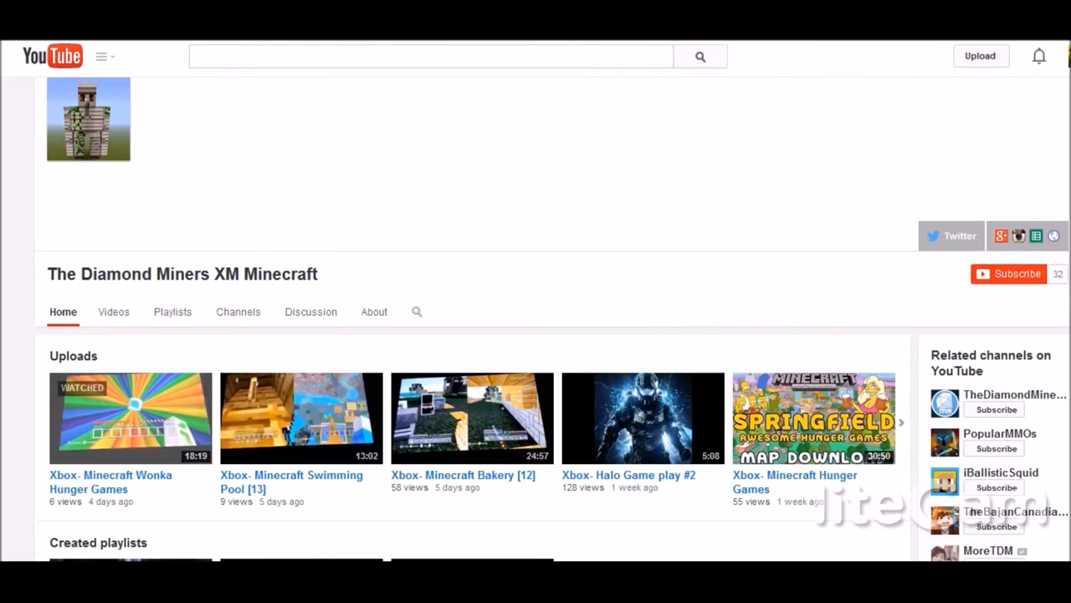
pyautogui.click(1008, 274)
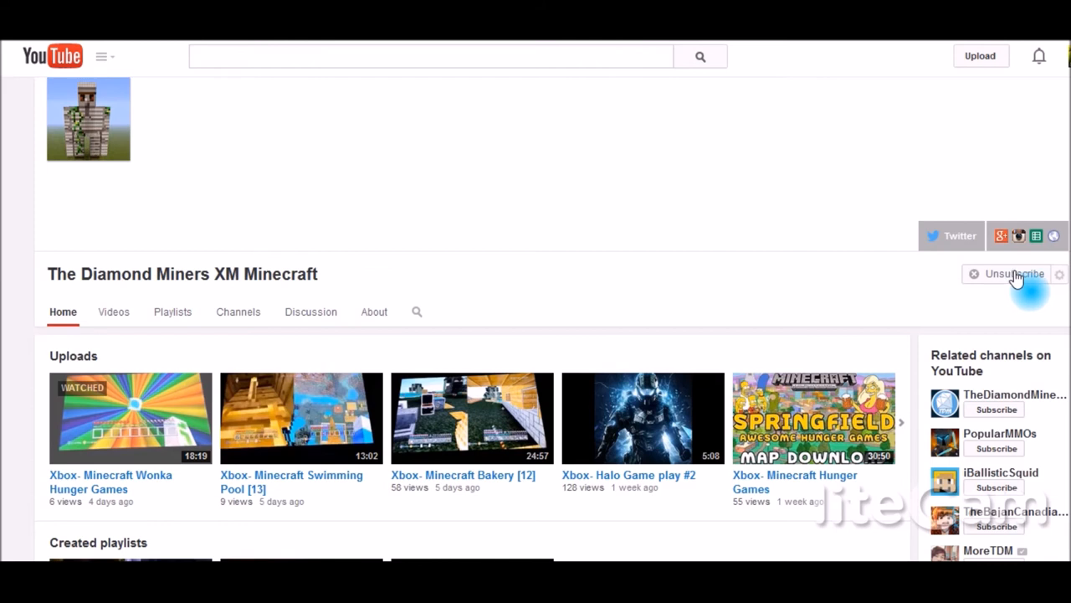
pyautogui.click(1014, 274)
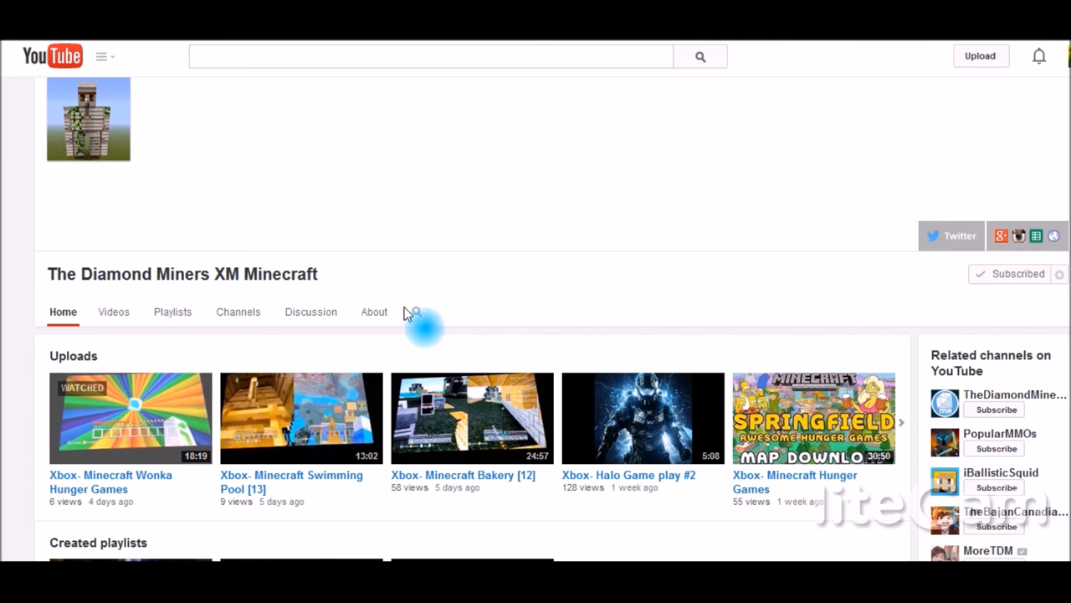
pyautogui.moveTo(422, 295)
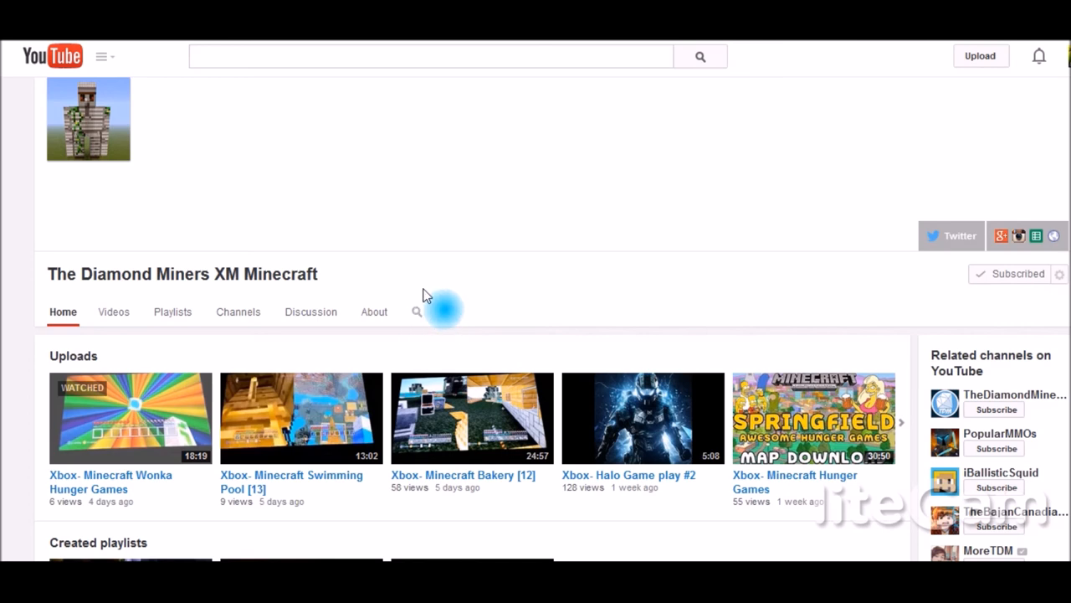
pyautogui.moveTo(577, 188)
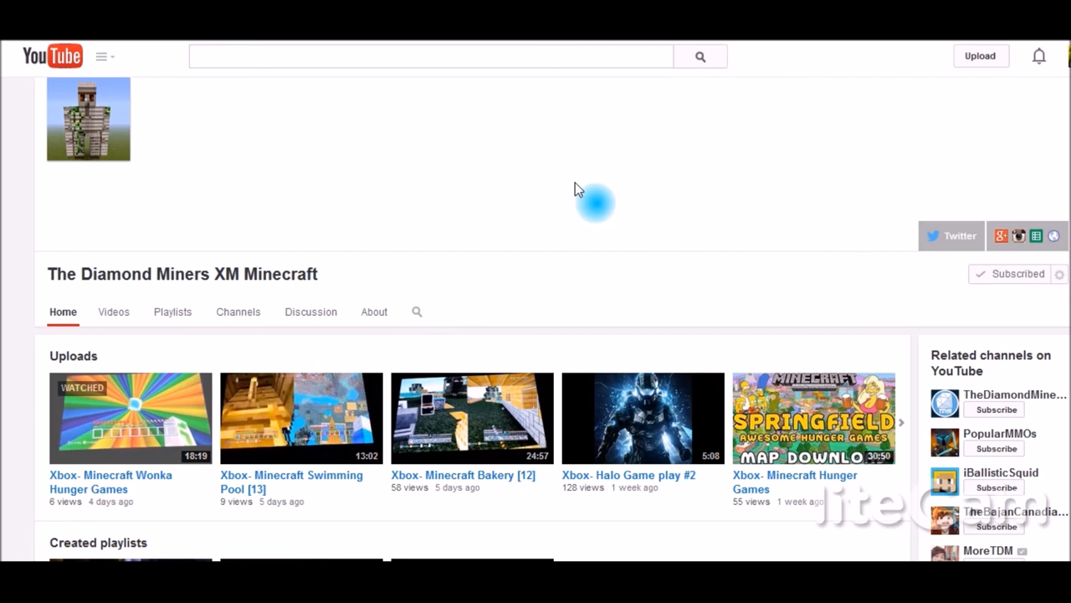
pyautogui.moveTo(740, 274)
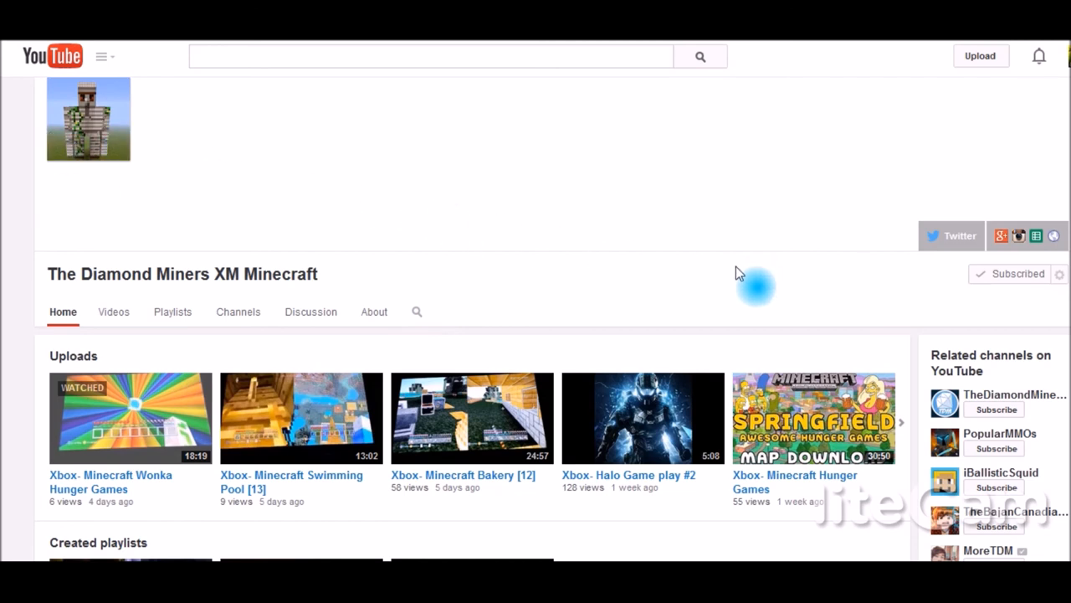